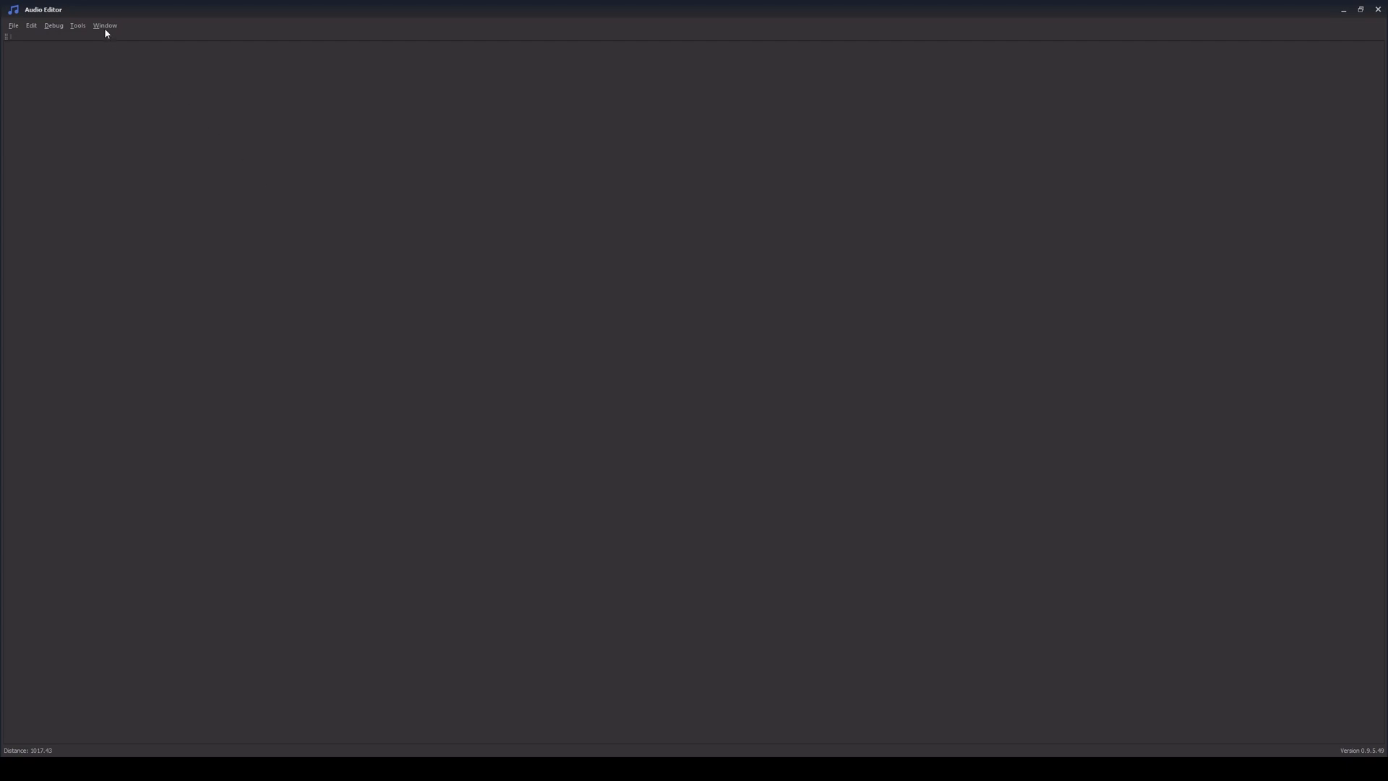
# Turn on the Item explorer, Resource browser, Item detail and other workspace panels.
pyautogui.click(103, 24)
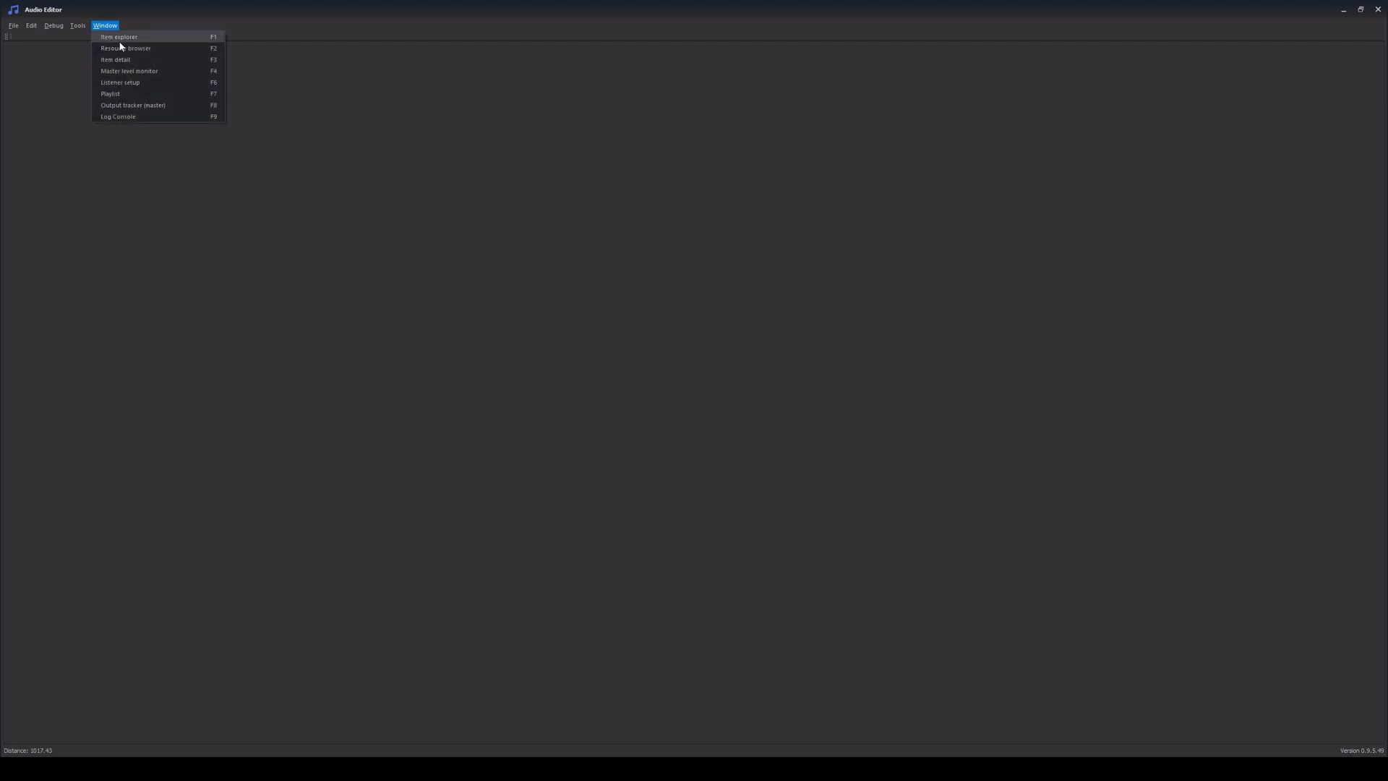
pyautogui.click(125, 48)
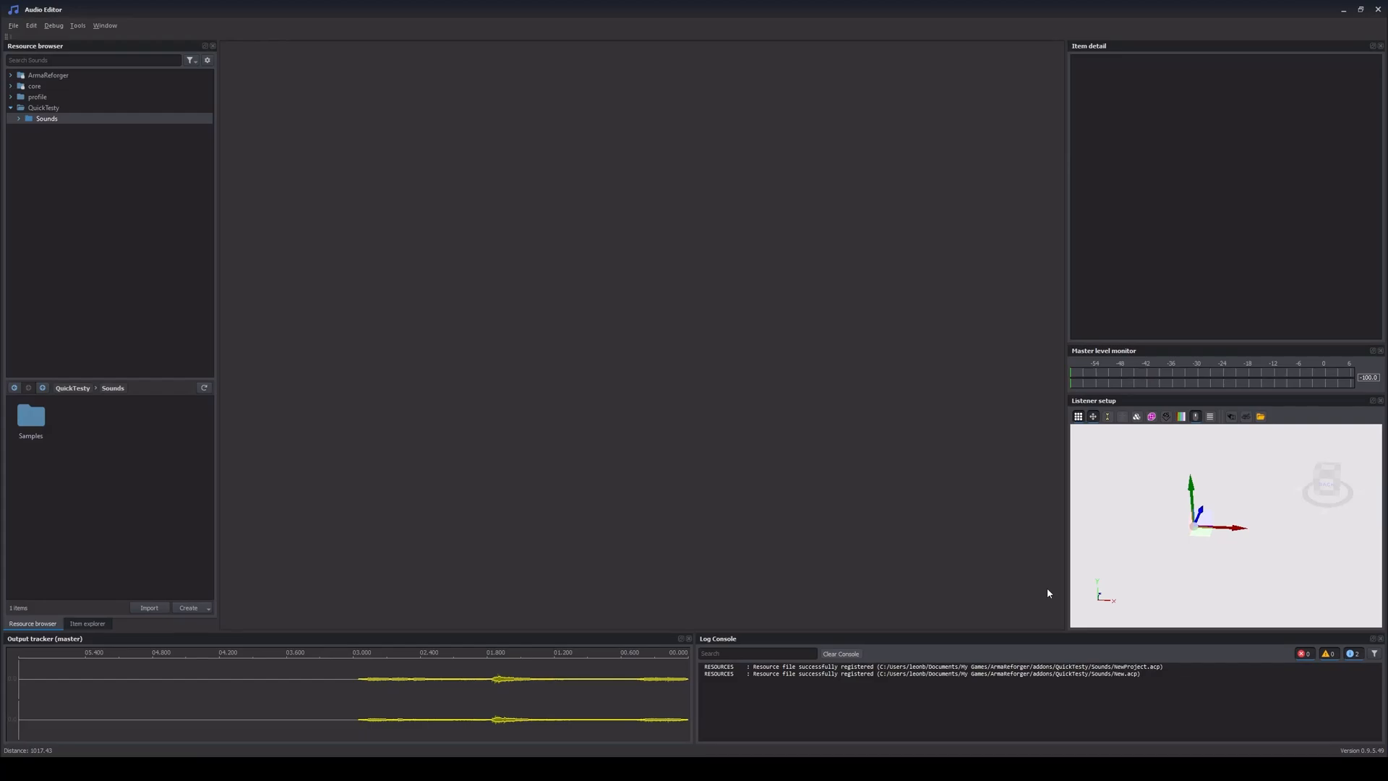
pyautogui.moveTo(236, 141)
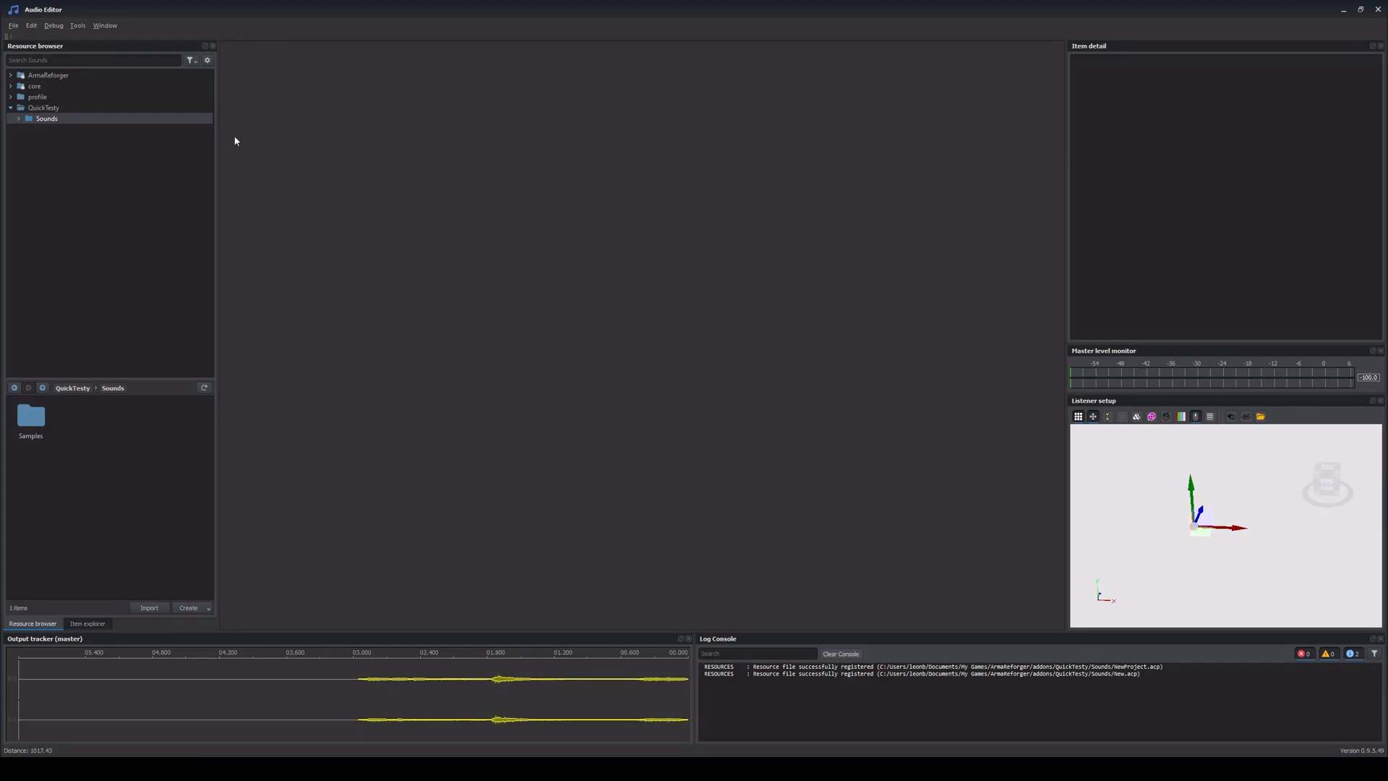
# Start a new project saved as Test.acp in QuickTesty/Sounds.
pyautogui.click(13, 24)
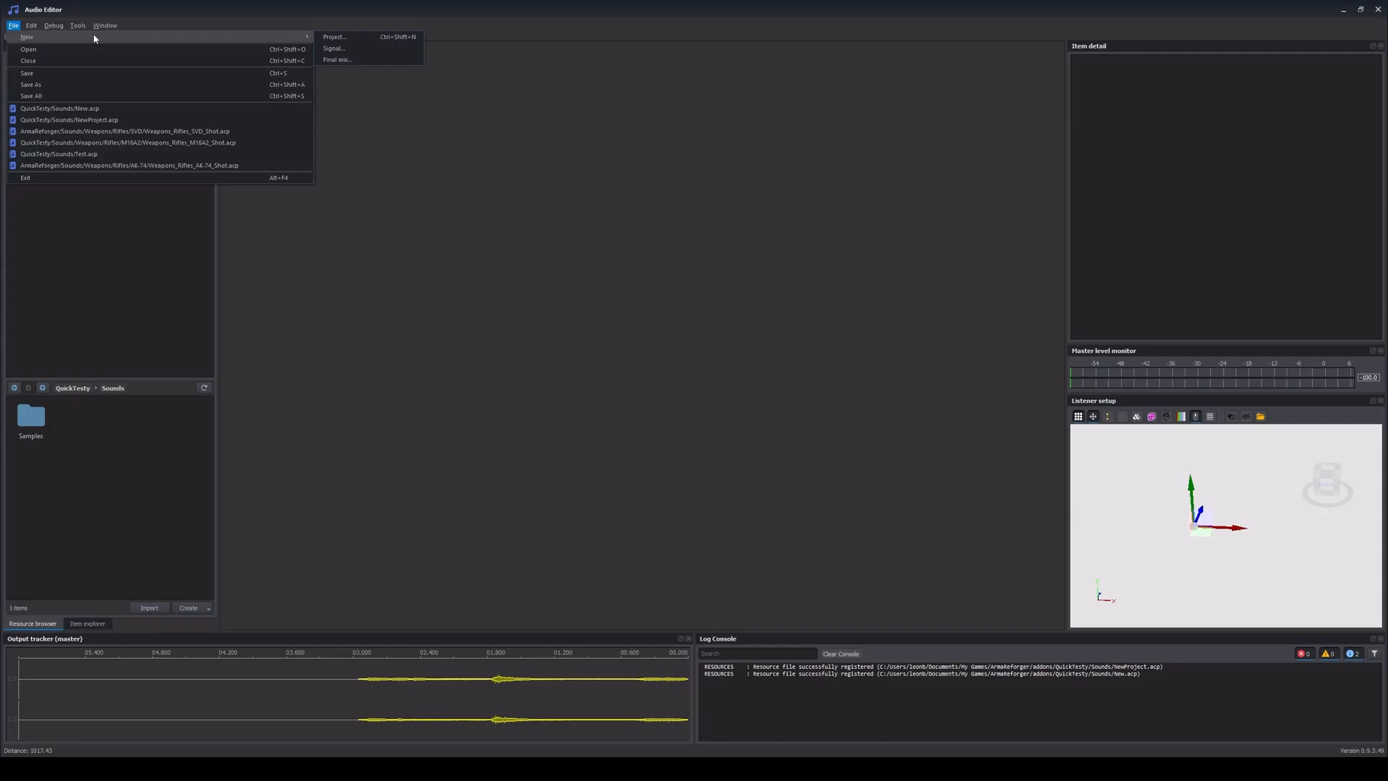
pyautogui.click(335, 36)
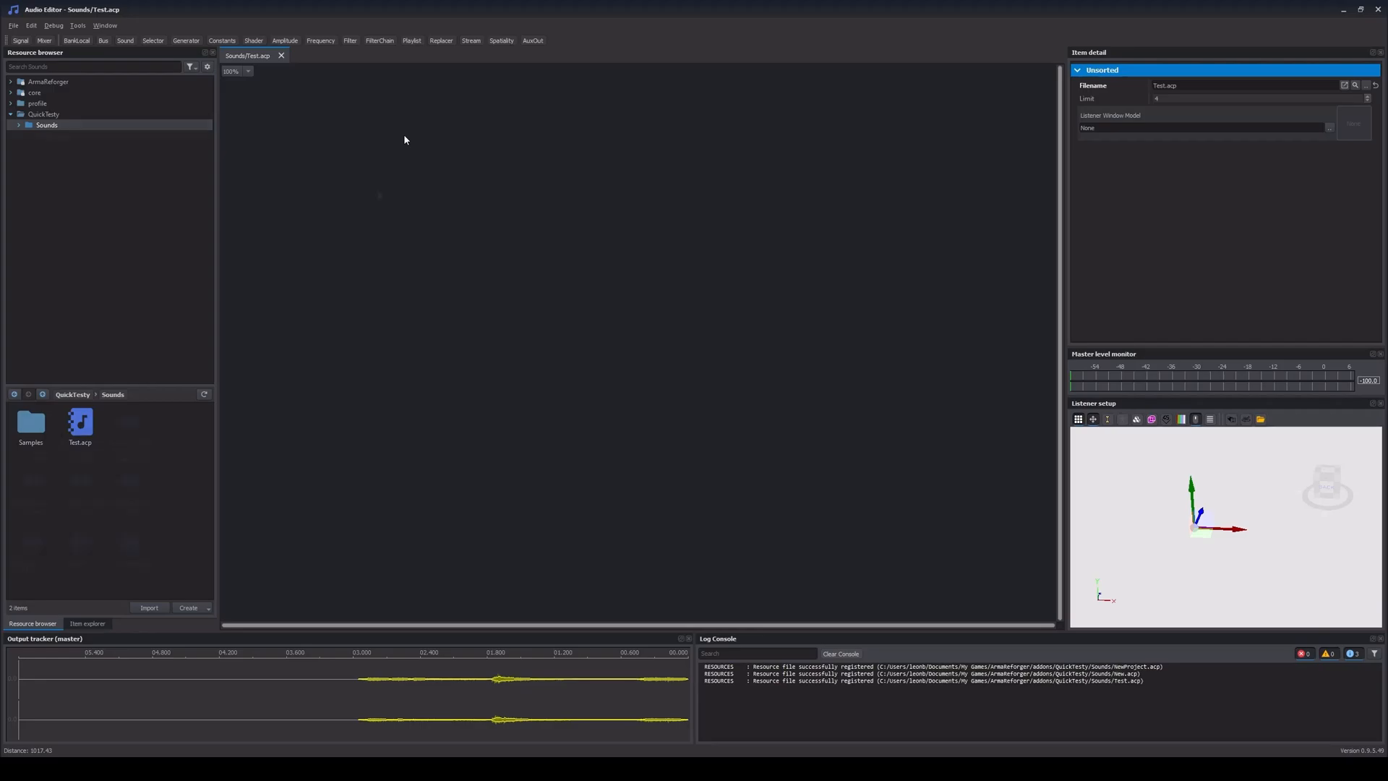
# Place a Bank node and assign BaseTail_SmallArms_Meadows_Close_01.wav to its sample slot.
pyautogui.click(56, 135)
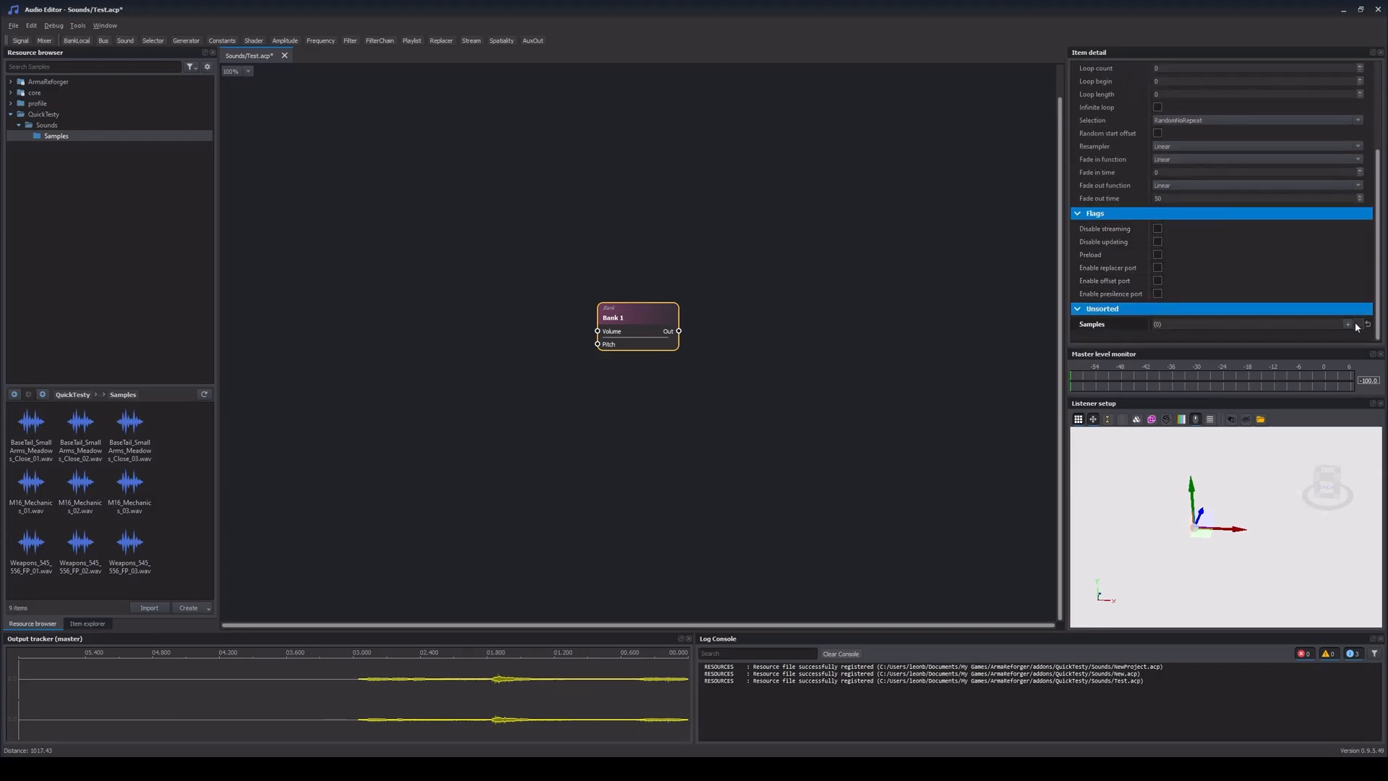
pyautogui.click(1344, 323)
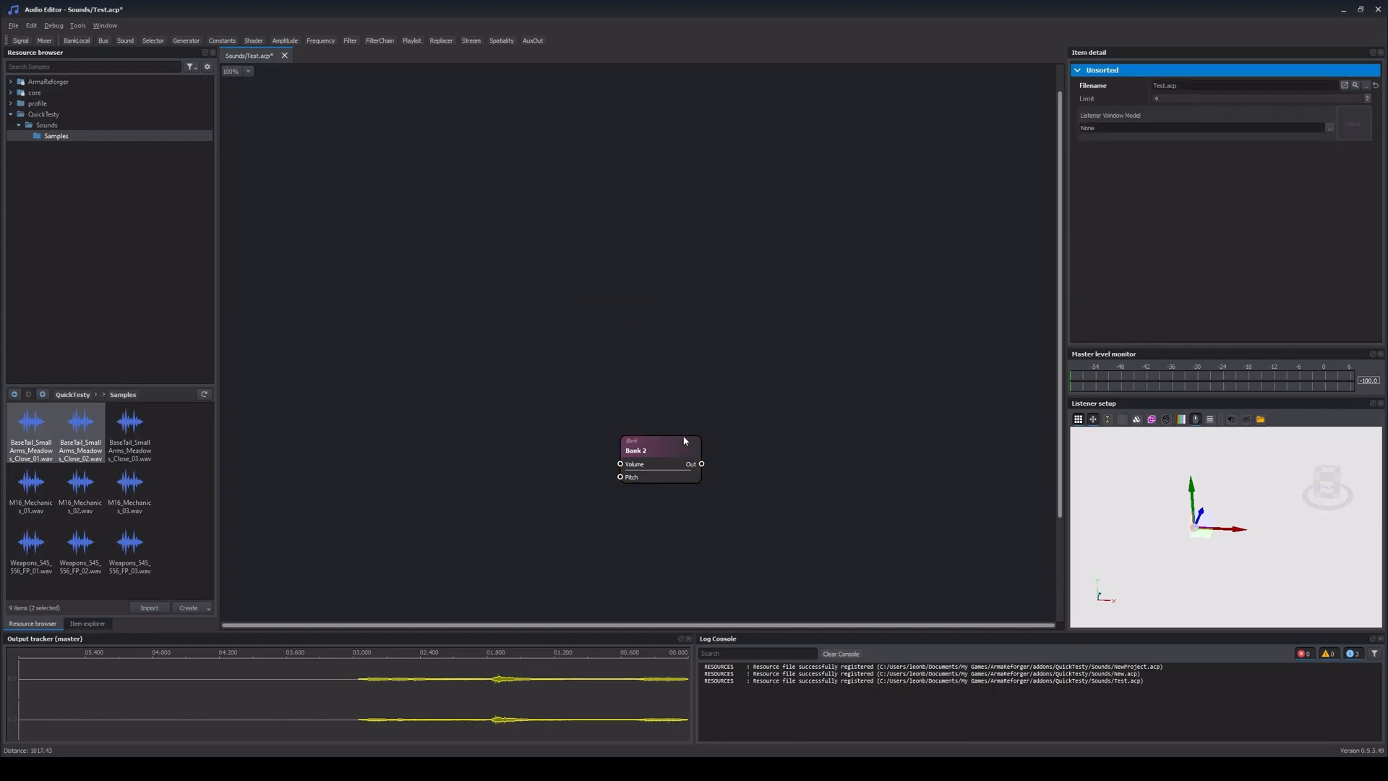
pyautogui.click(128, 482)
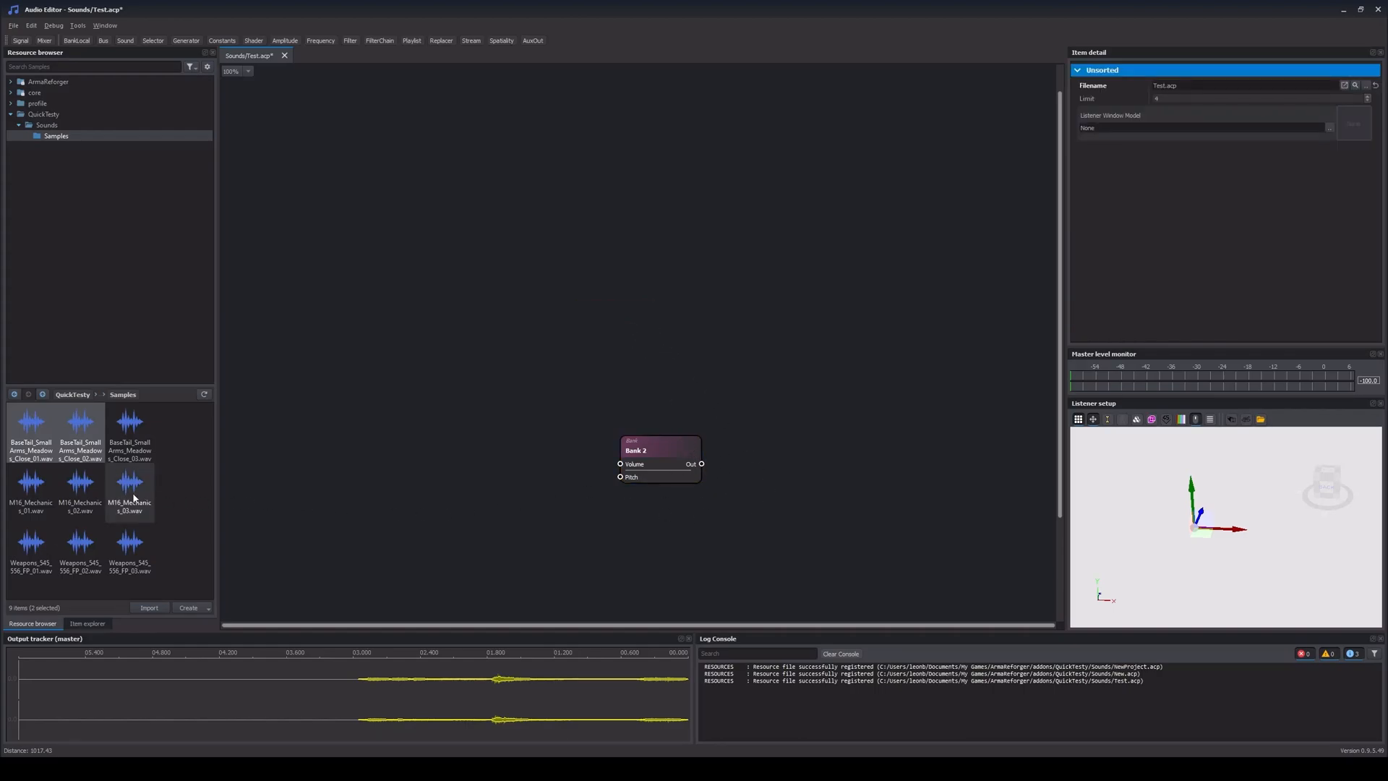
pyautogui.click(658, 449)
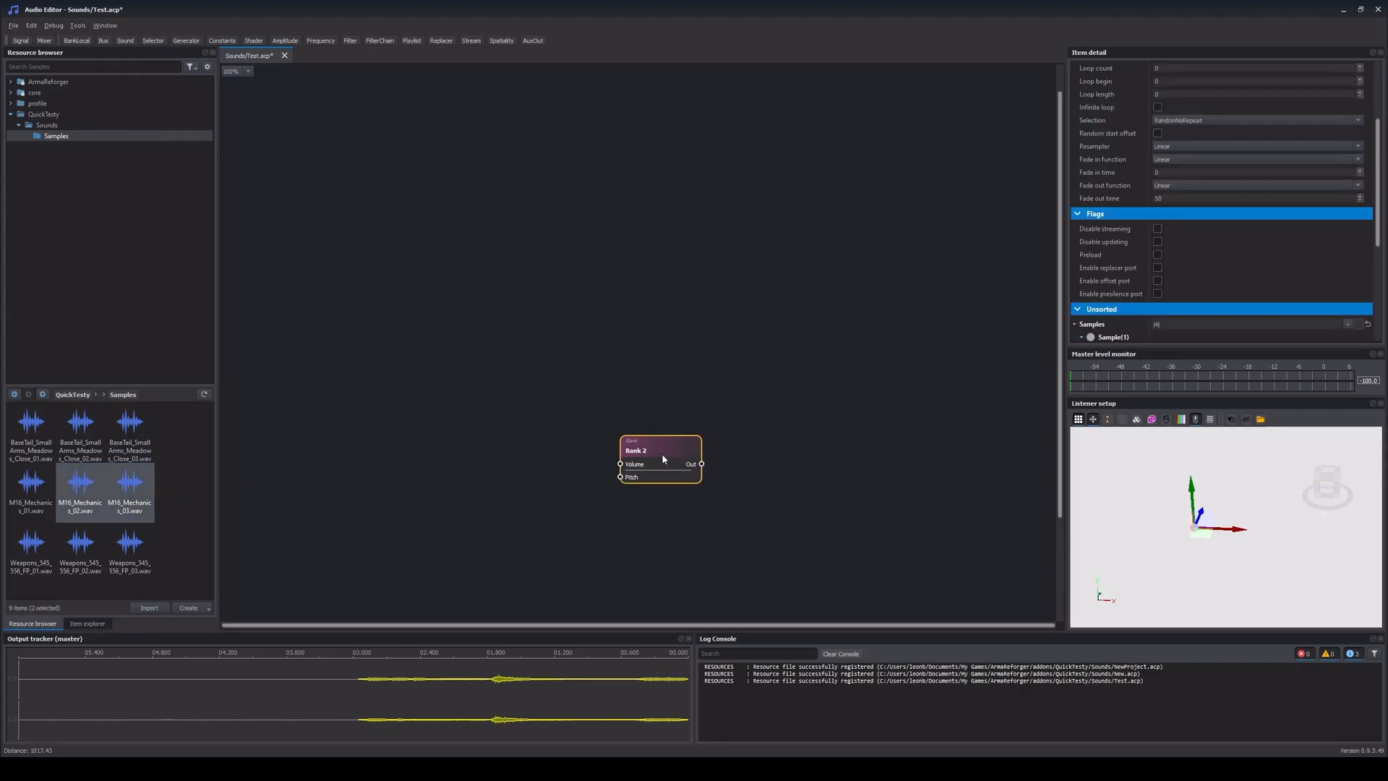
pyautogui.click(30, 429)
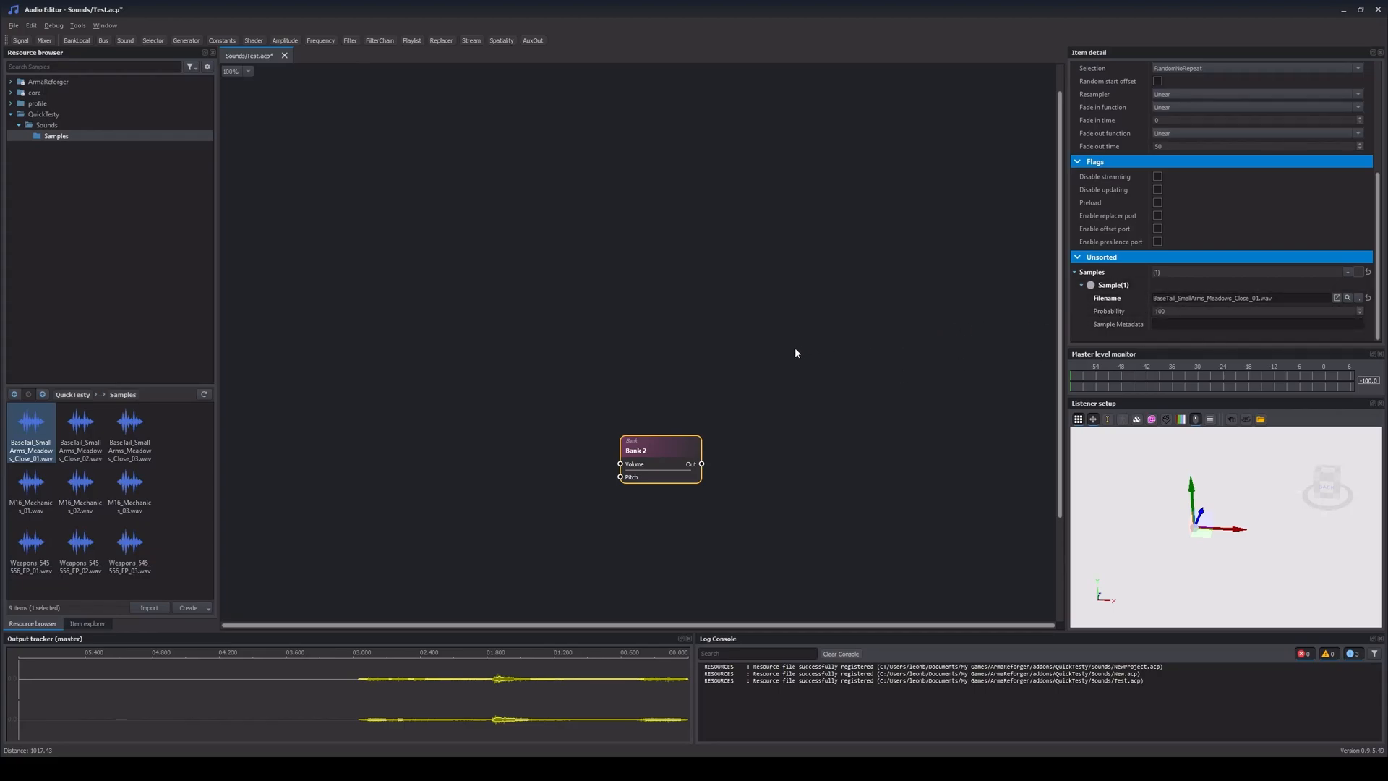
pyautogui.moveTo(746, 368)
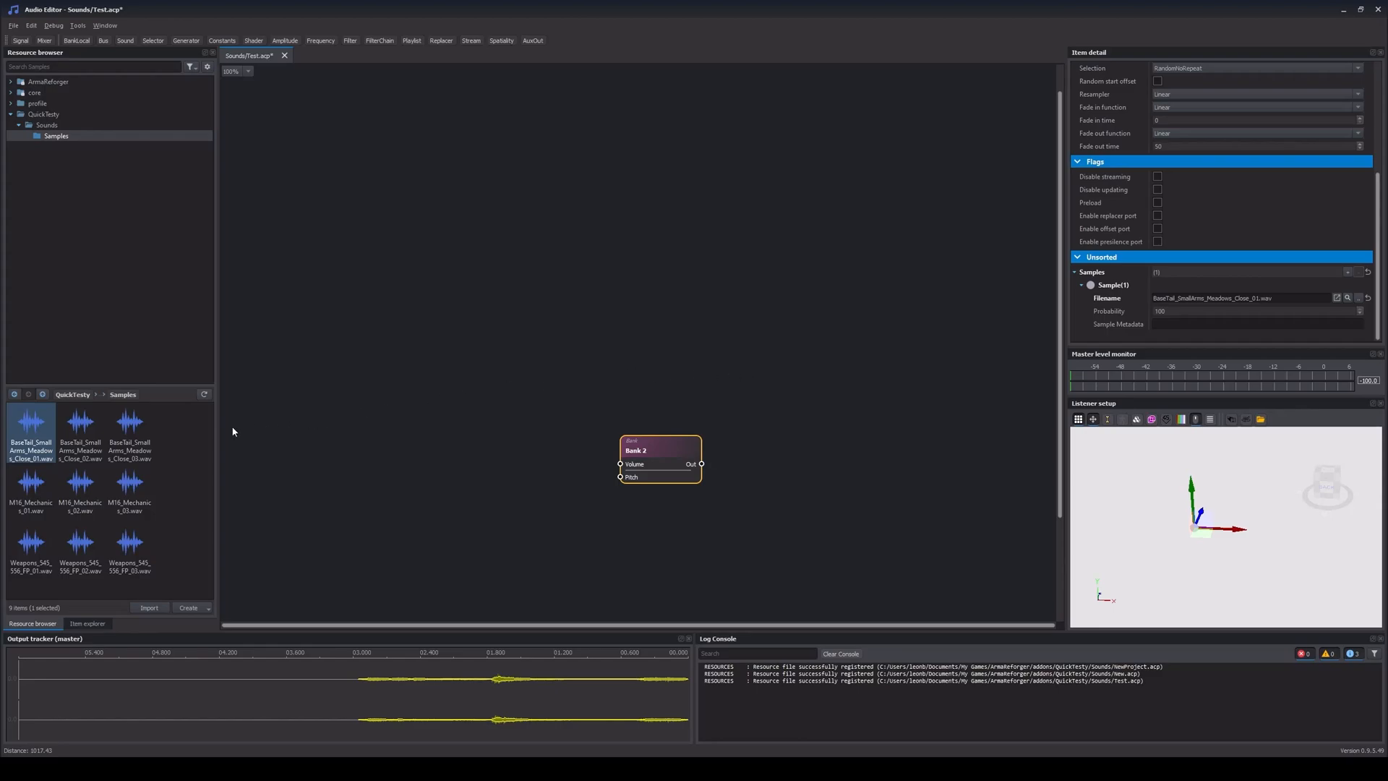
# Register and import the nine selected sample files.
pyautogui.rightClick(123, 556)
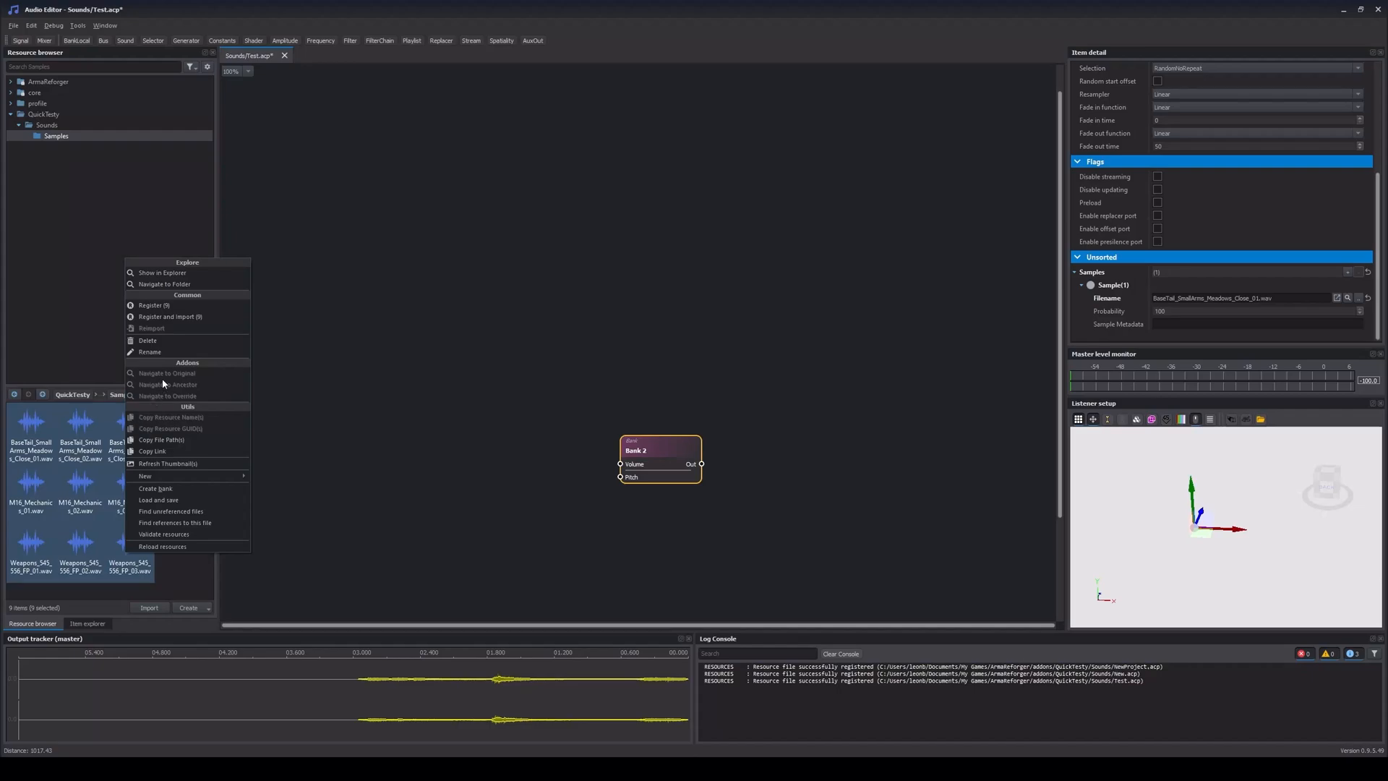
pyautogui.moveTo(173, 316)
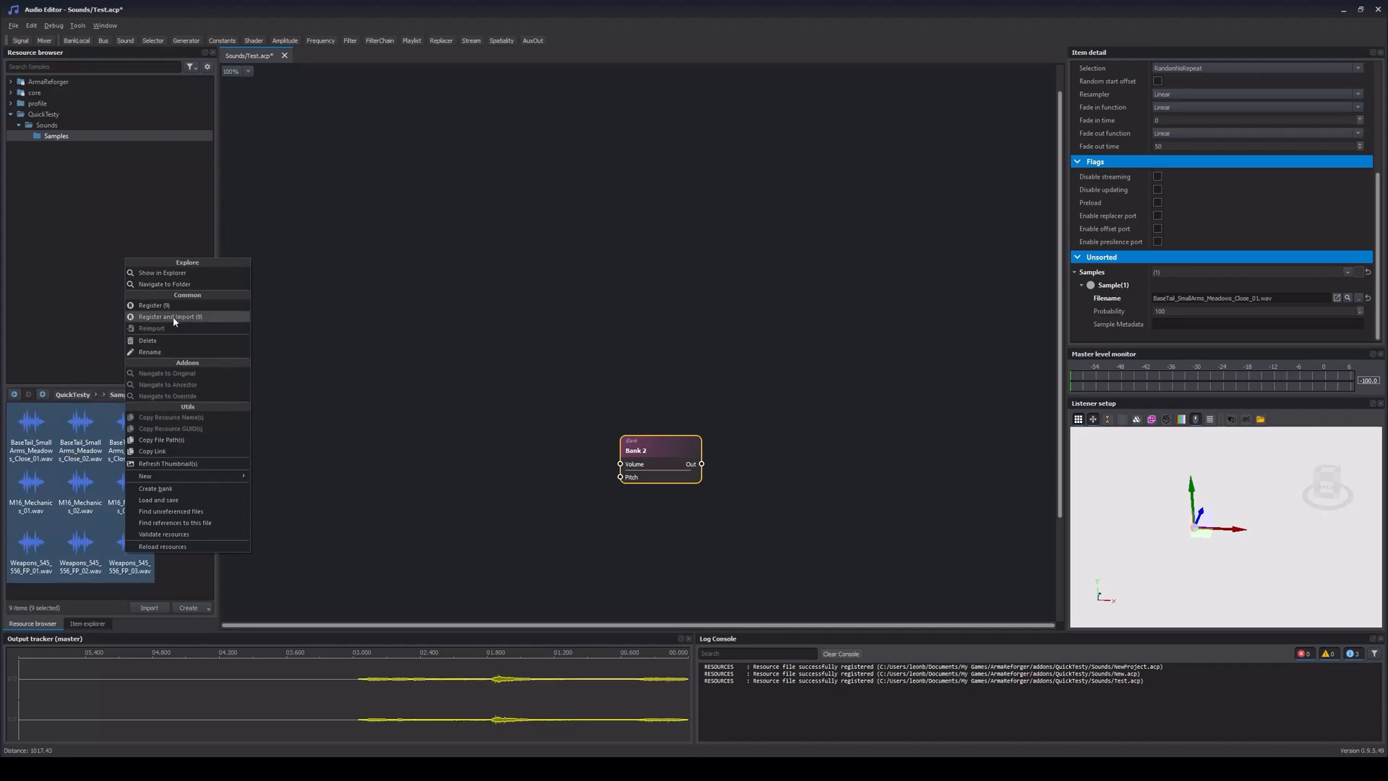
pyautogui.moveTo(180, 321)
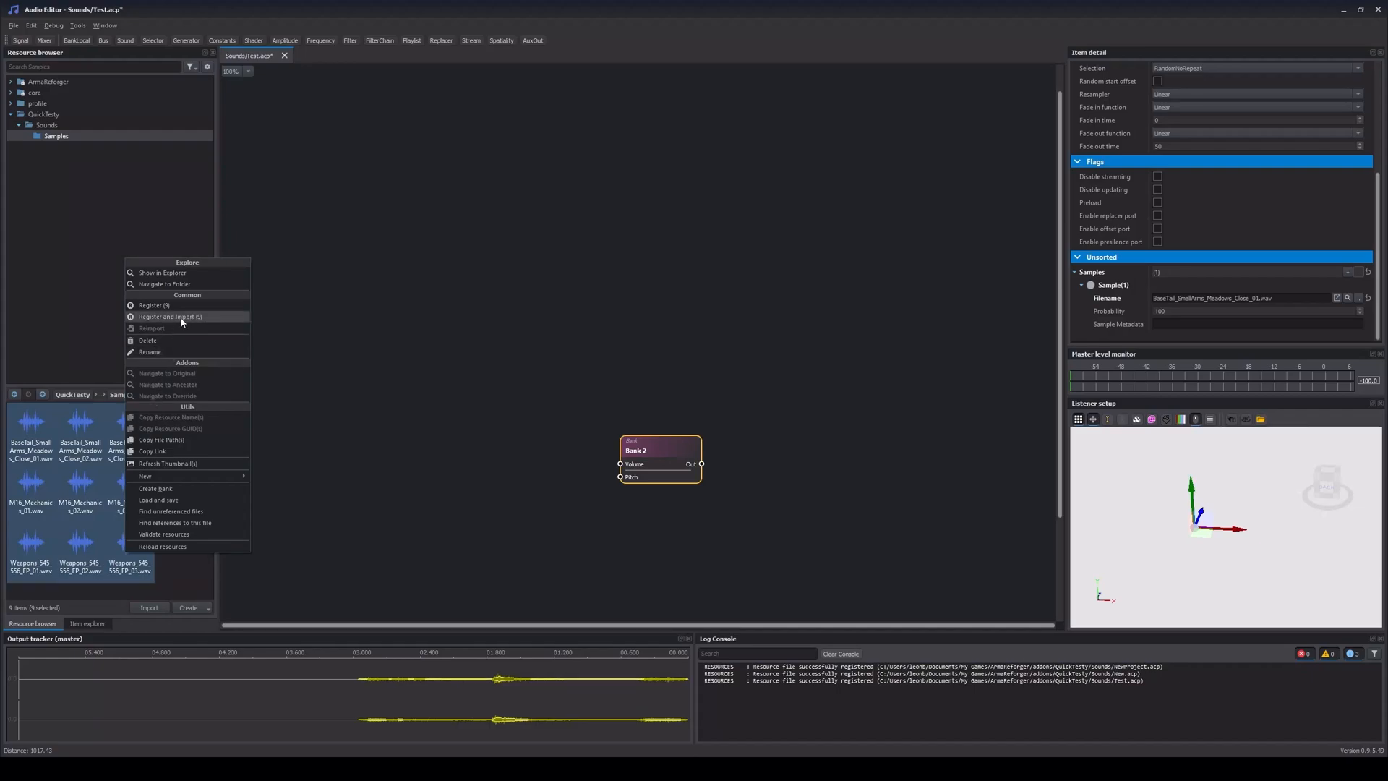
pyautogui.click(171, 316)
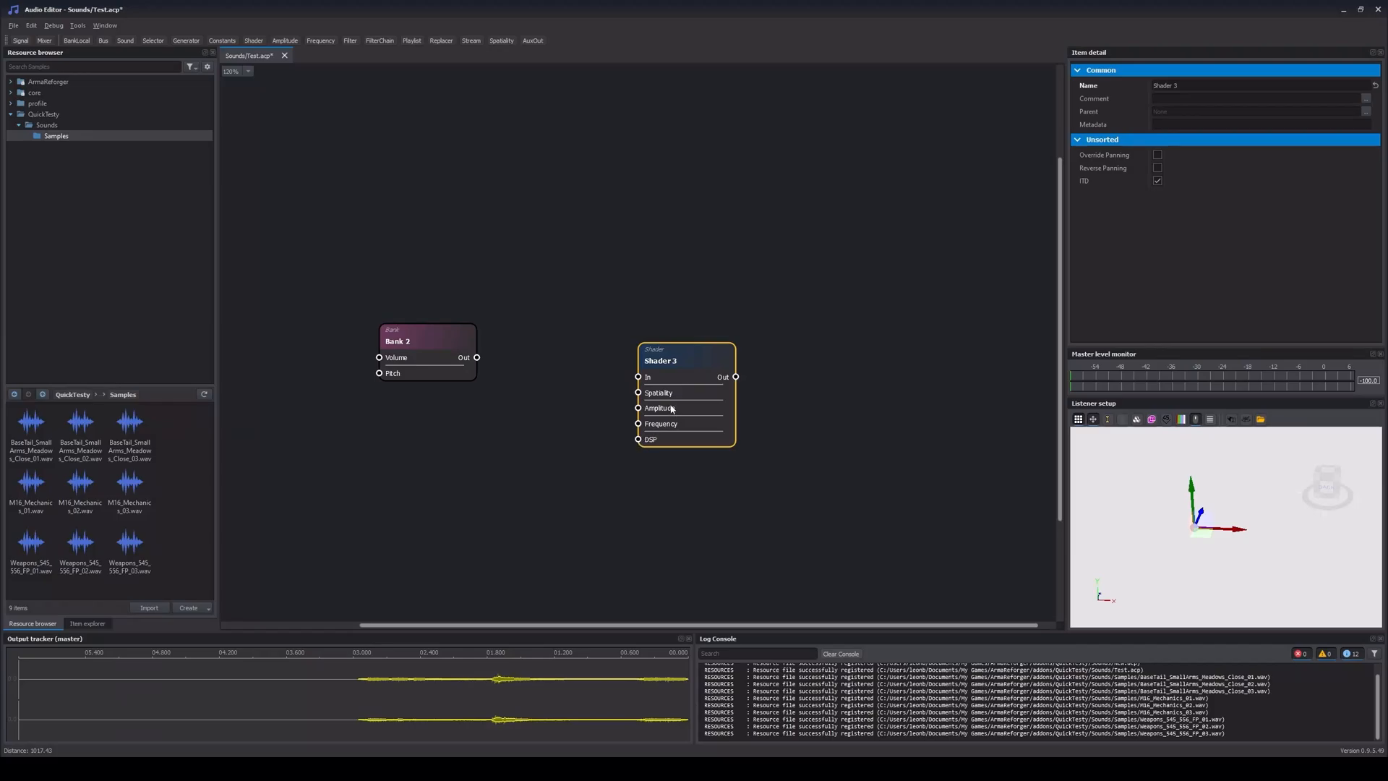
# Drag Bank 2 closer to Shader 3 in the graph.
pyautogui.moveTo(685, 360); pyautogui.dragTo(639, 344)
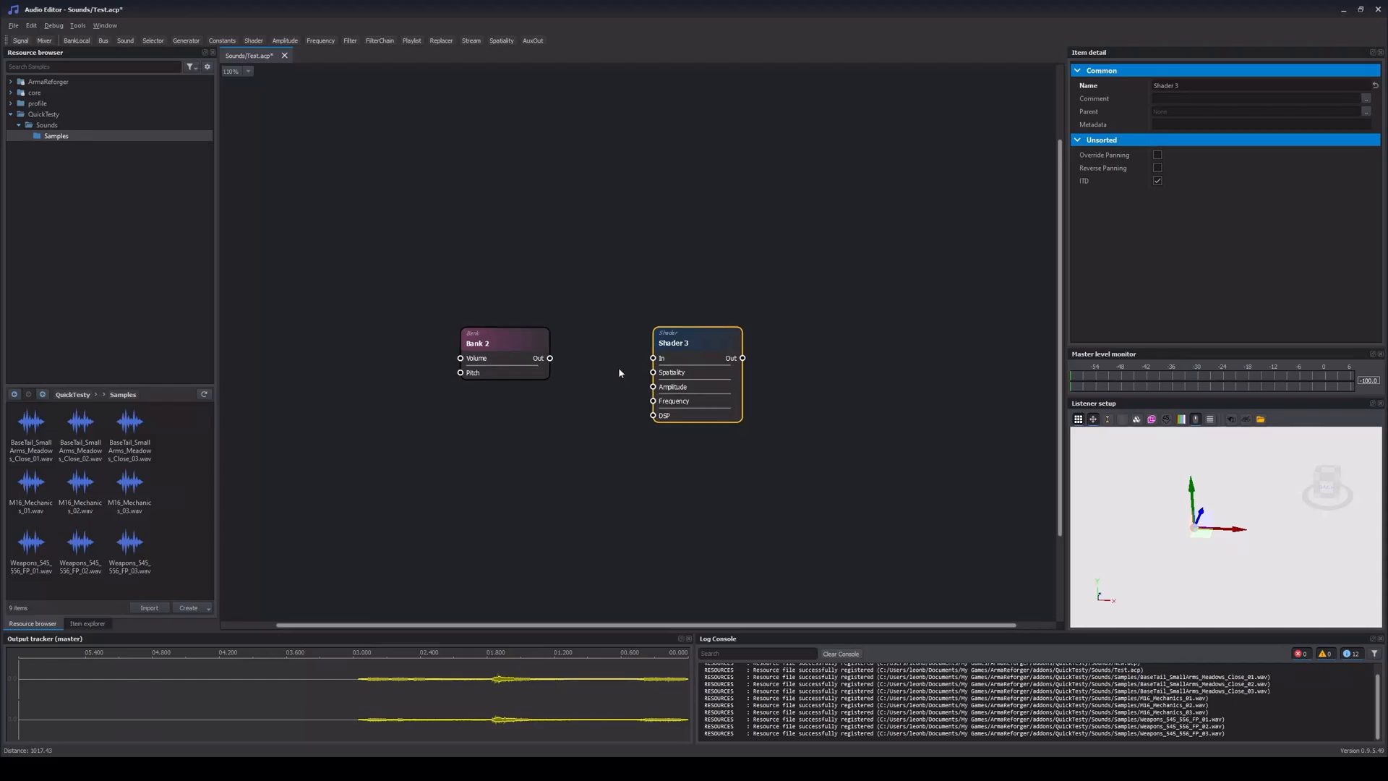
pyautogui.moveTo(681, 417)
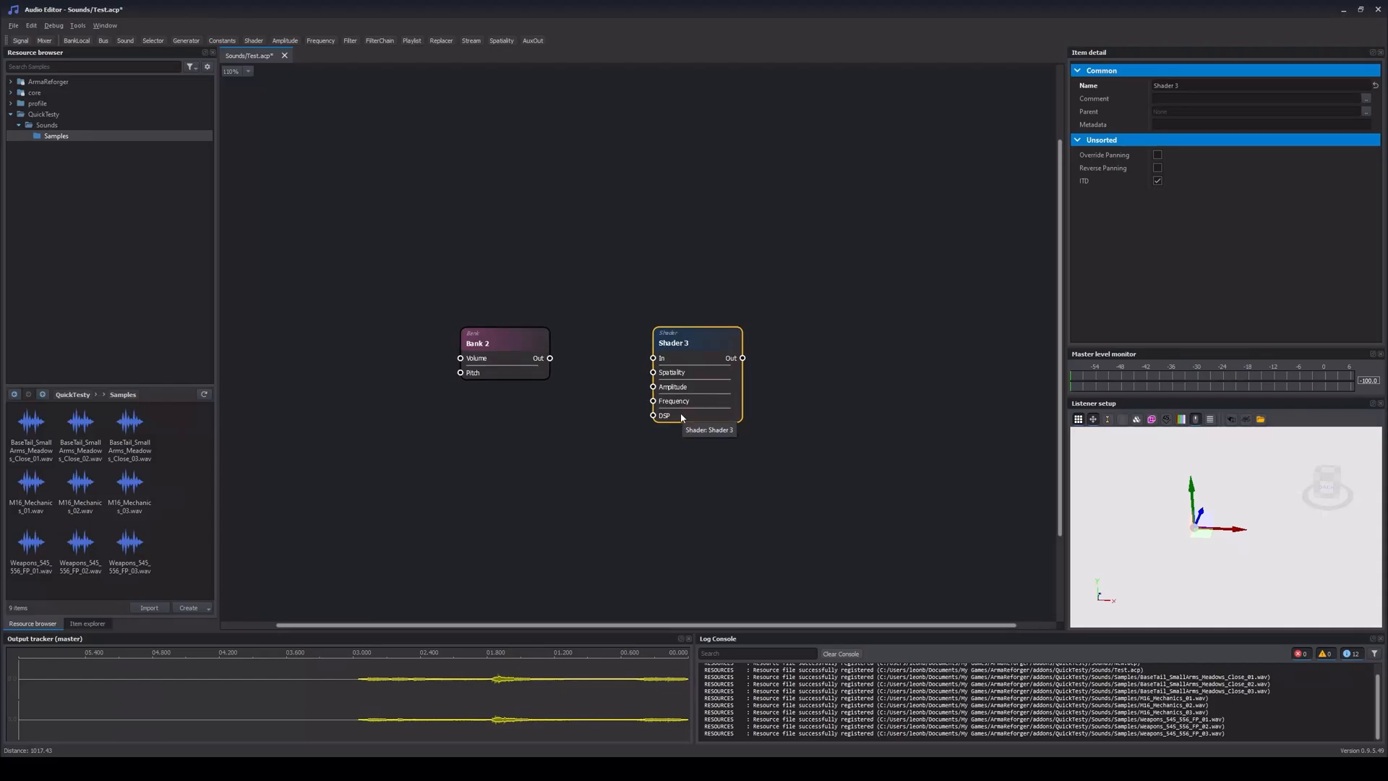
pyautogui.moveTo(667, 441)
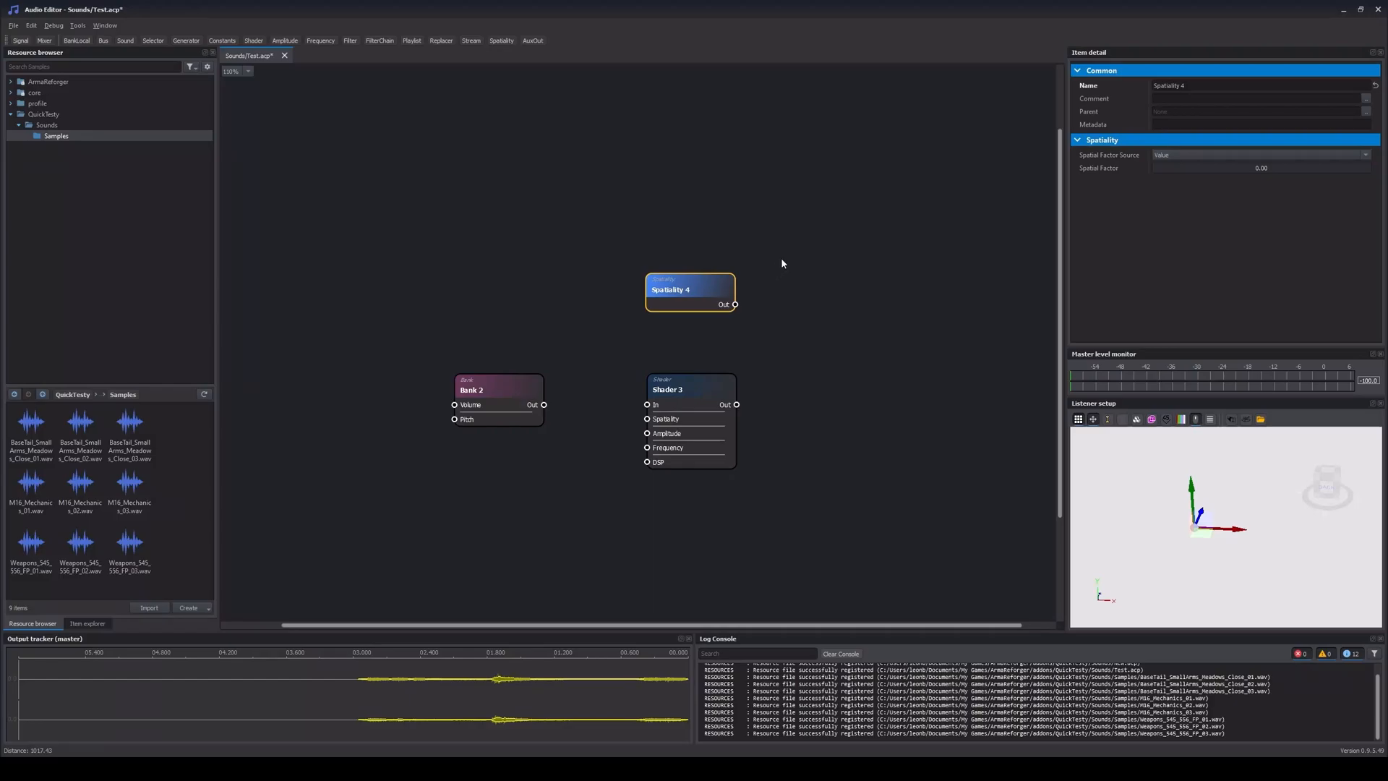
pyautogui.moveTo(1260, 189)
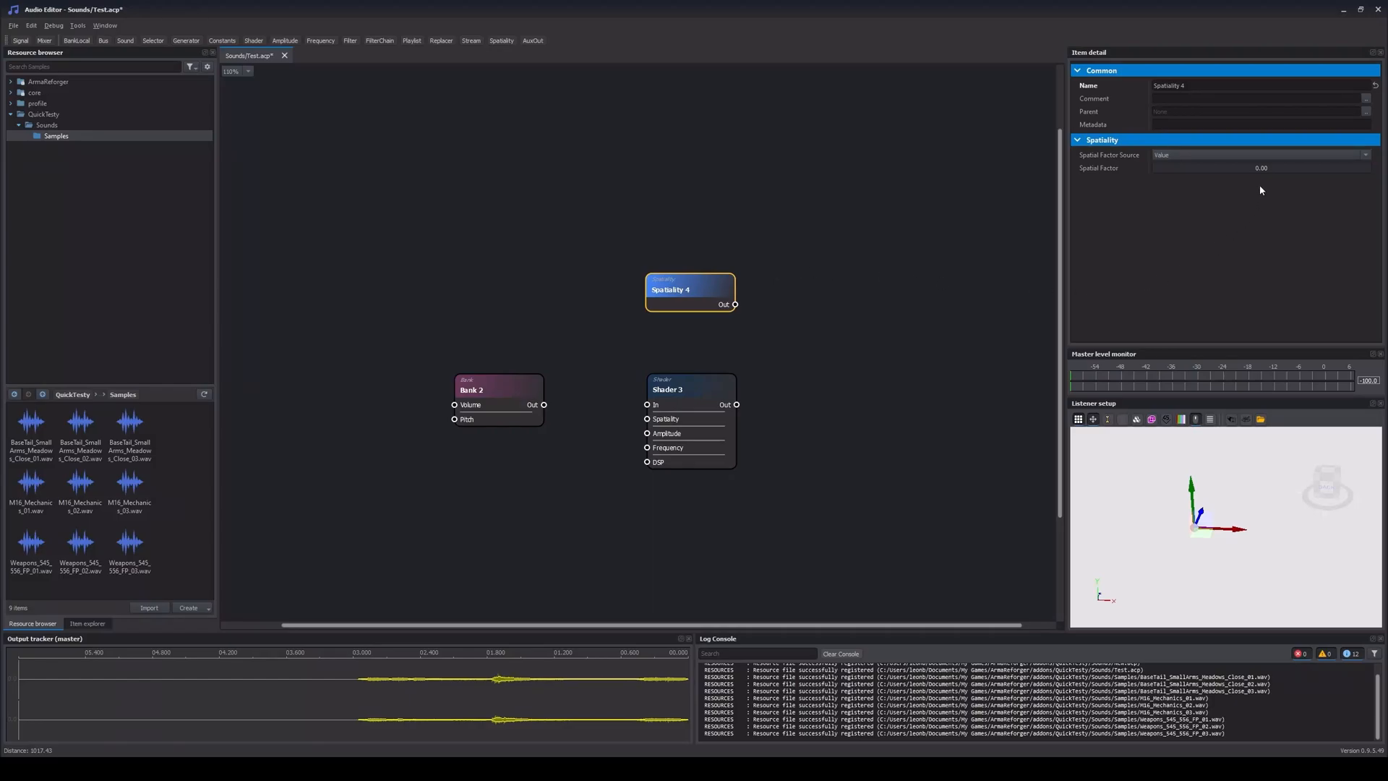
pyautogui.moveTo(1262, 183)
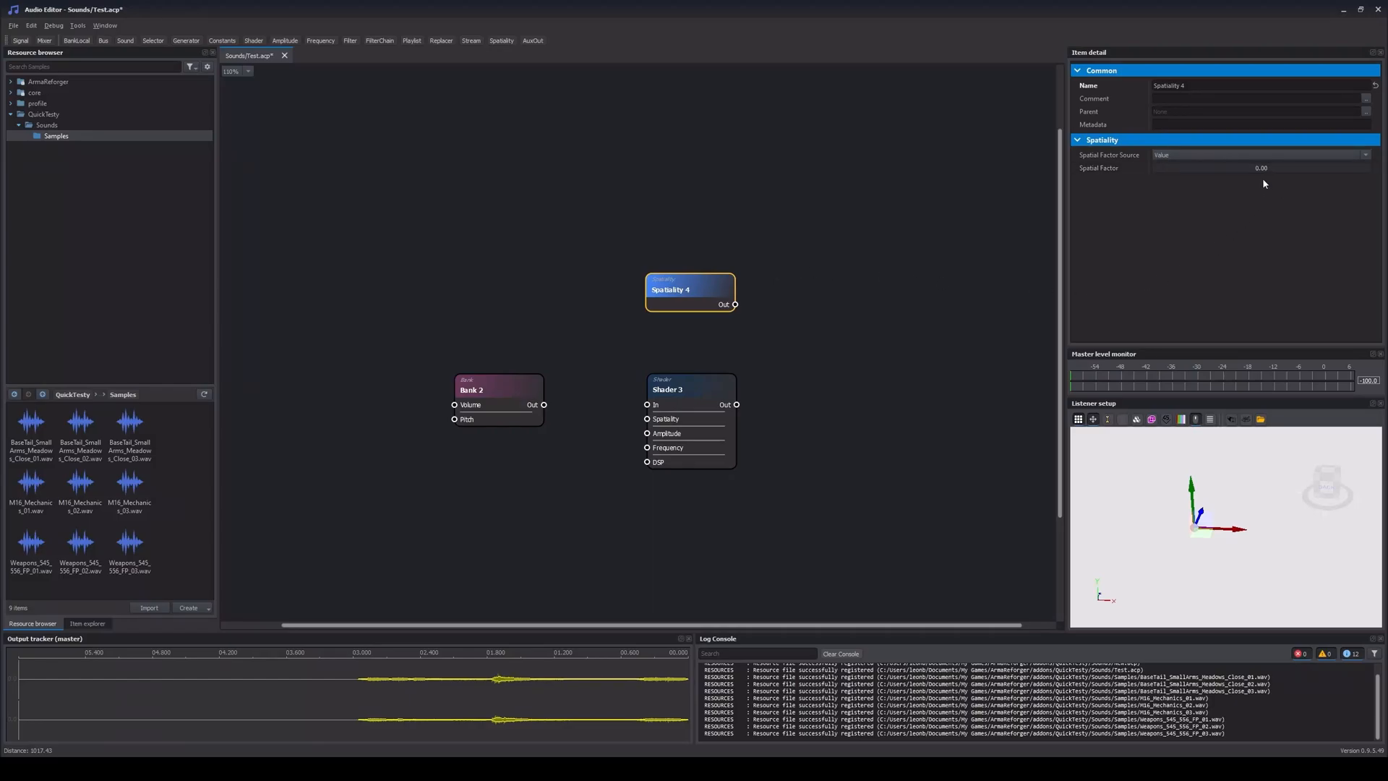
pyautogui.moveTo(1274, 197)
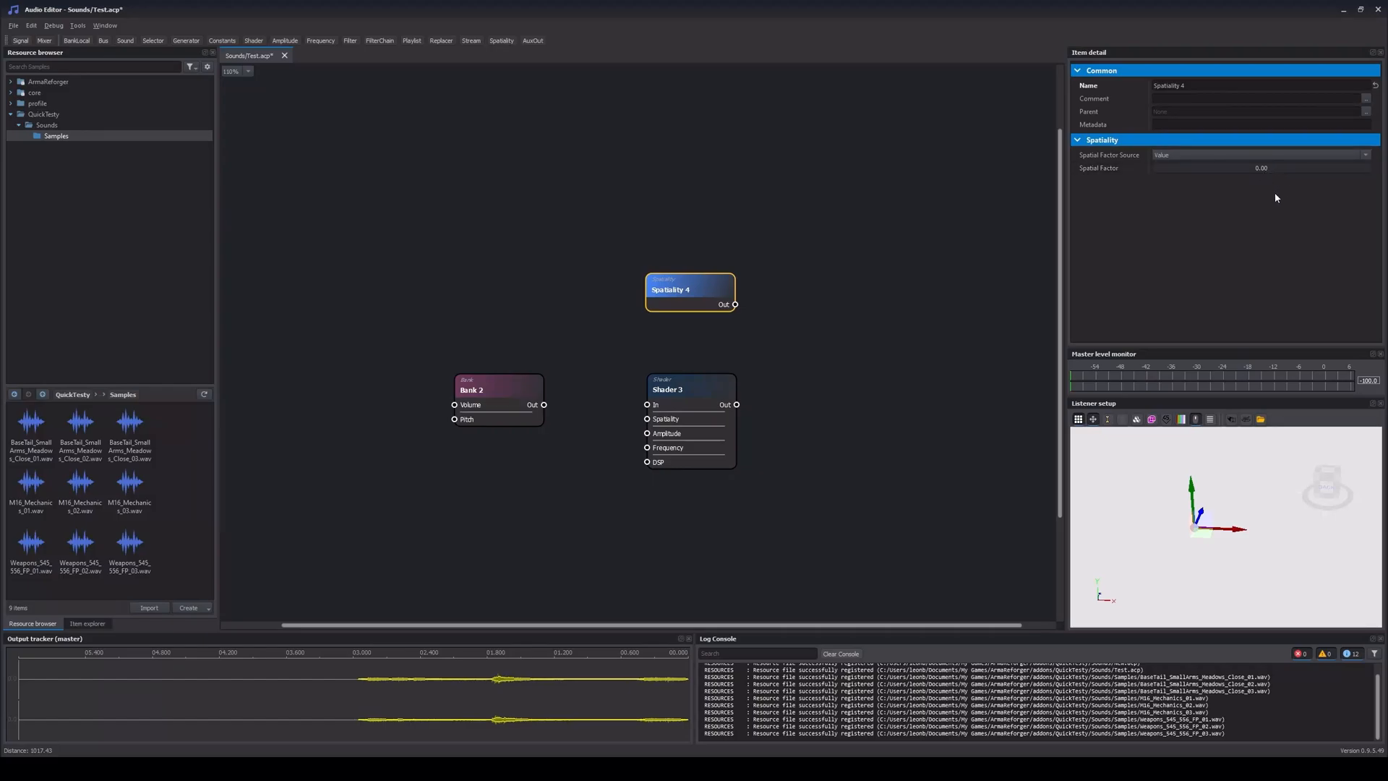
pyautogui.moveTo(1265, 194)
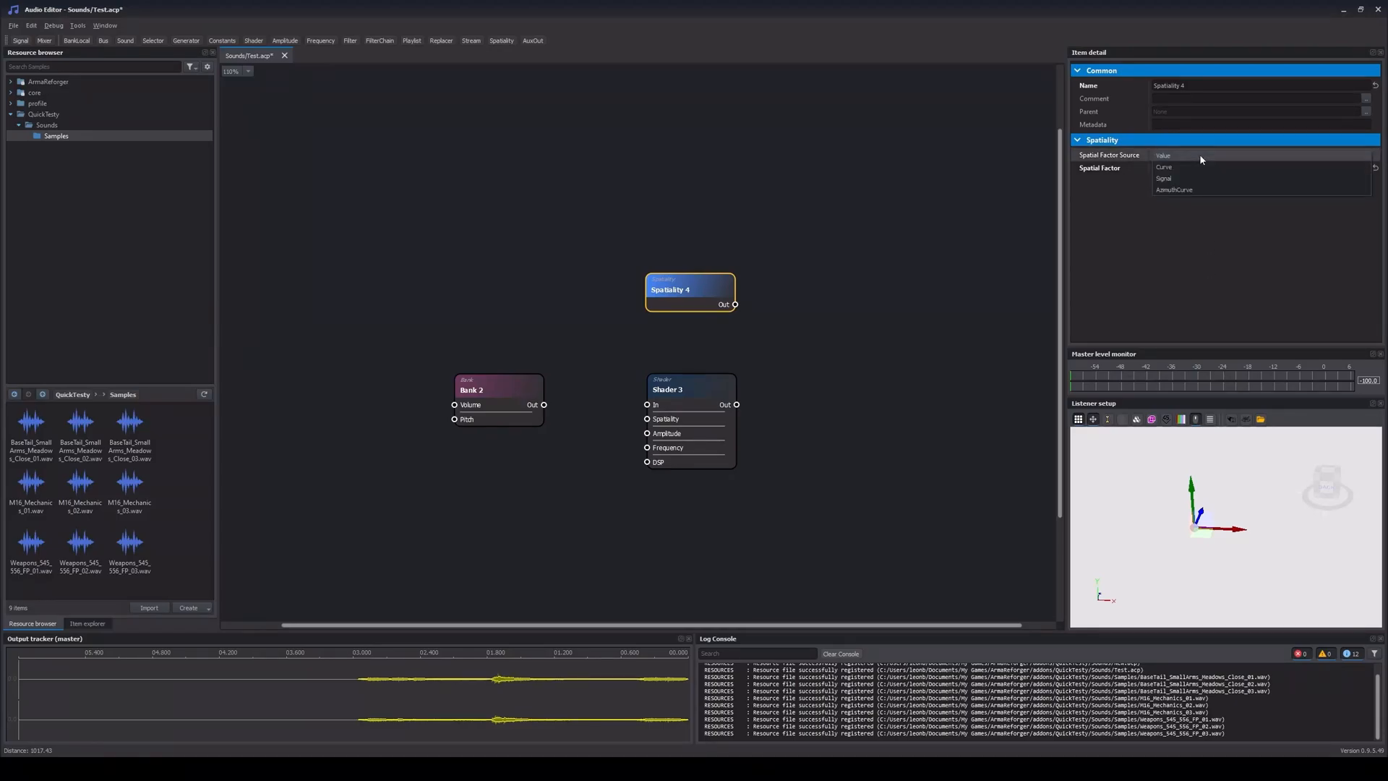
# Set Spatiality 4's Spatial Factor Source to Curve and edit that curve.
pyautogui.click(1164, 166)
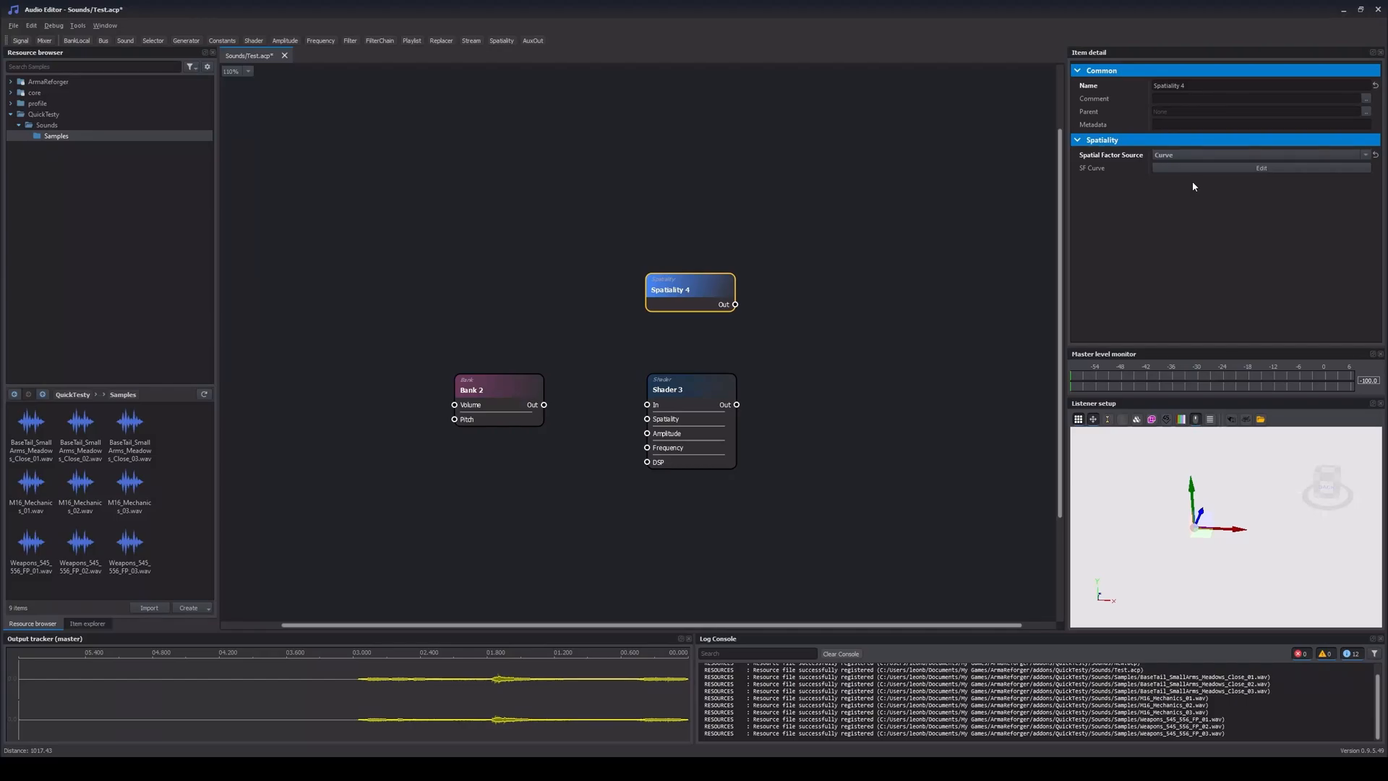
pyautogui.click(1260, 169)
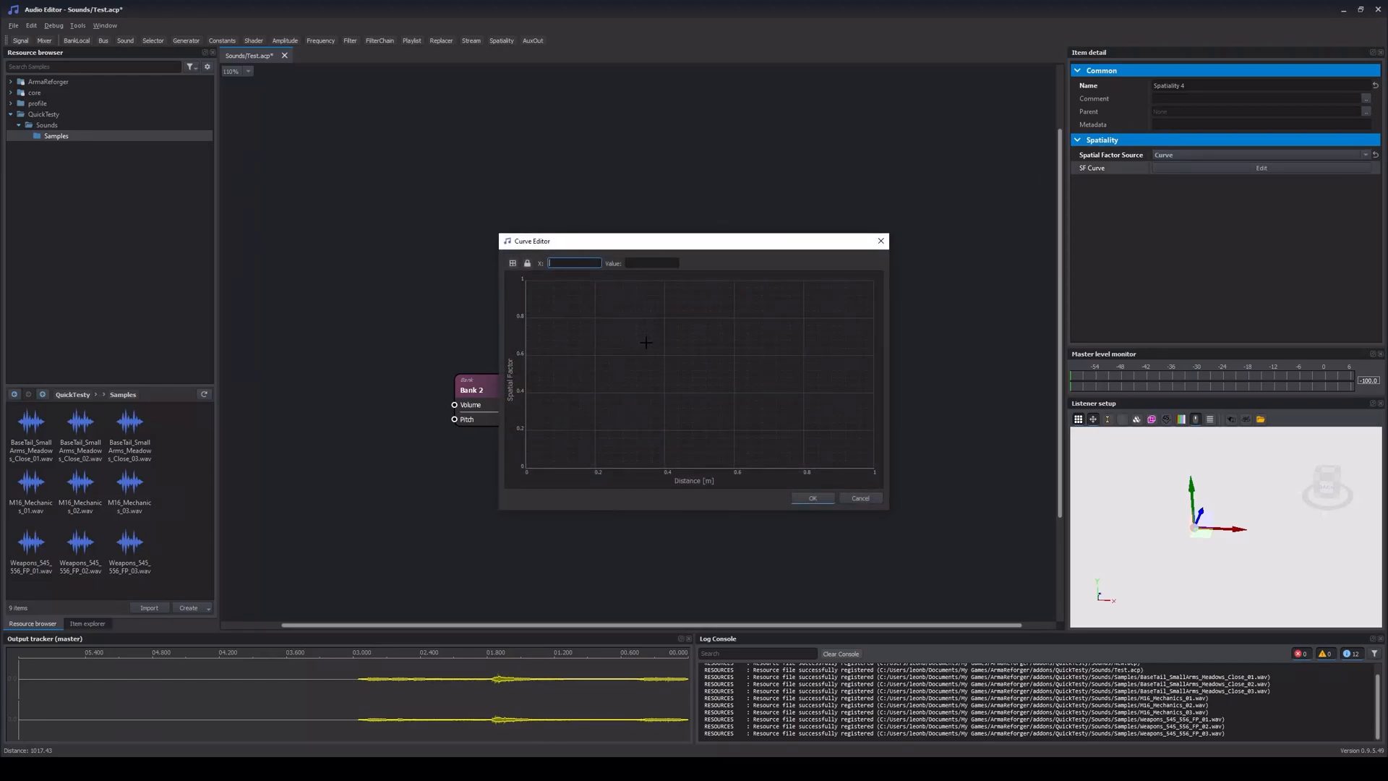
pyautogui.moveTo(595, 481)
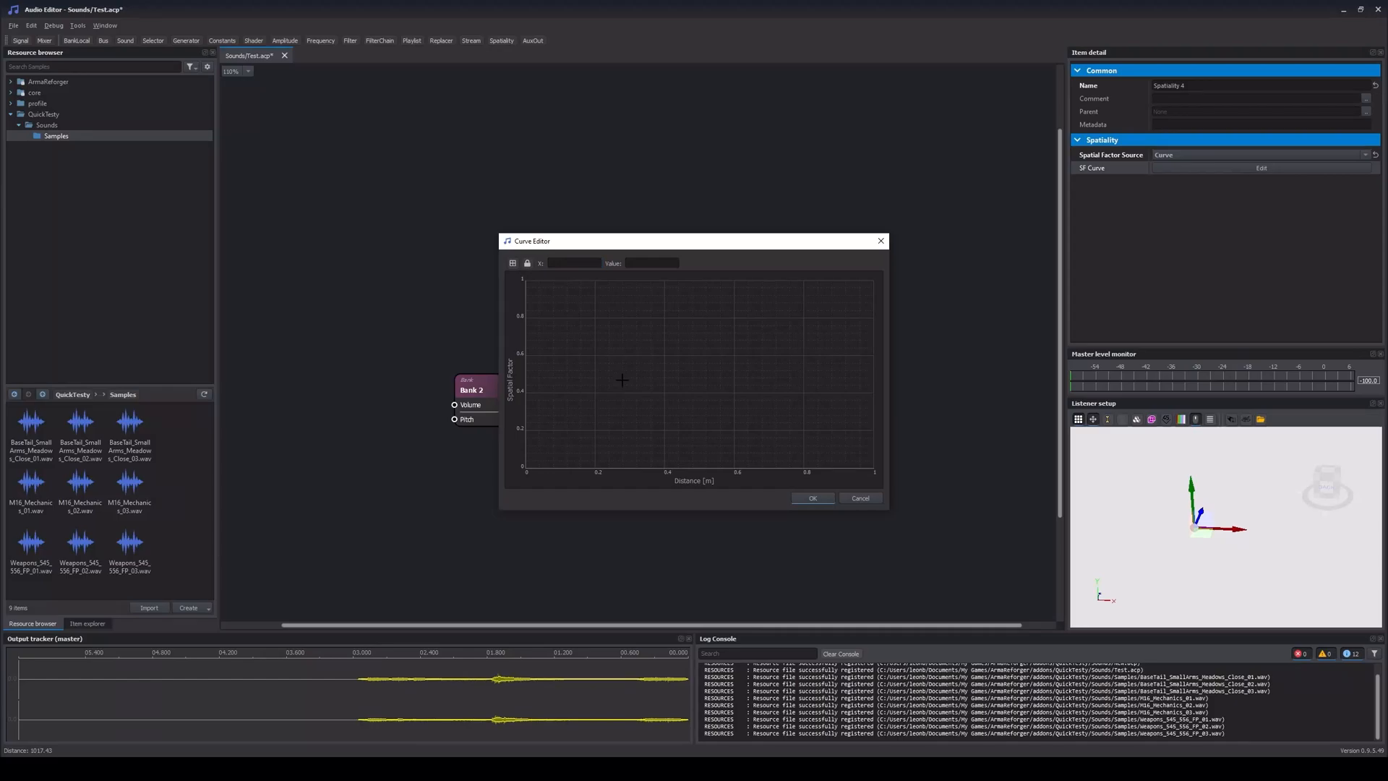
# Make the spatial factor curve stay at 0 until X 0.2, then reach 1 at distance 1.
pyautogui.click(621, 379)
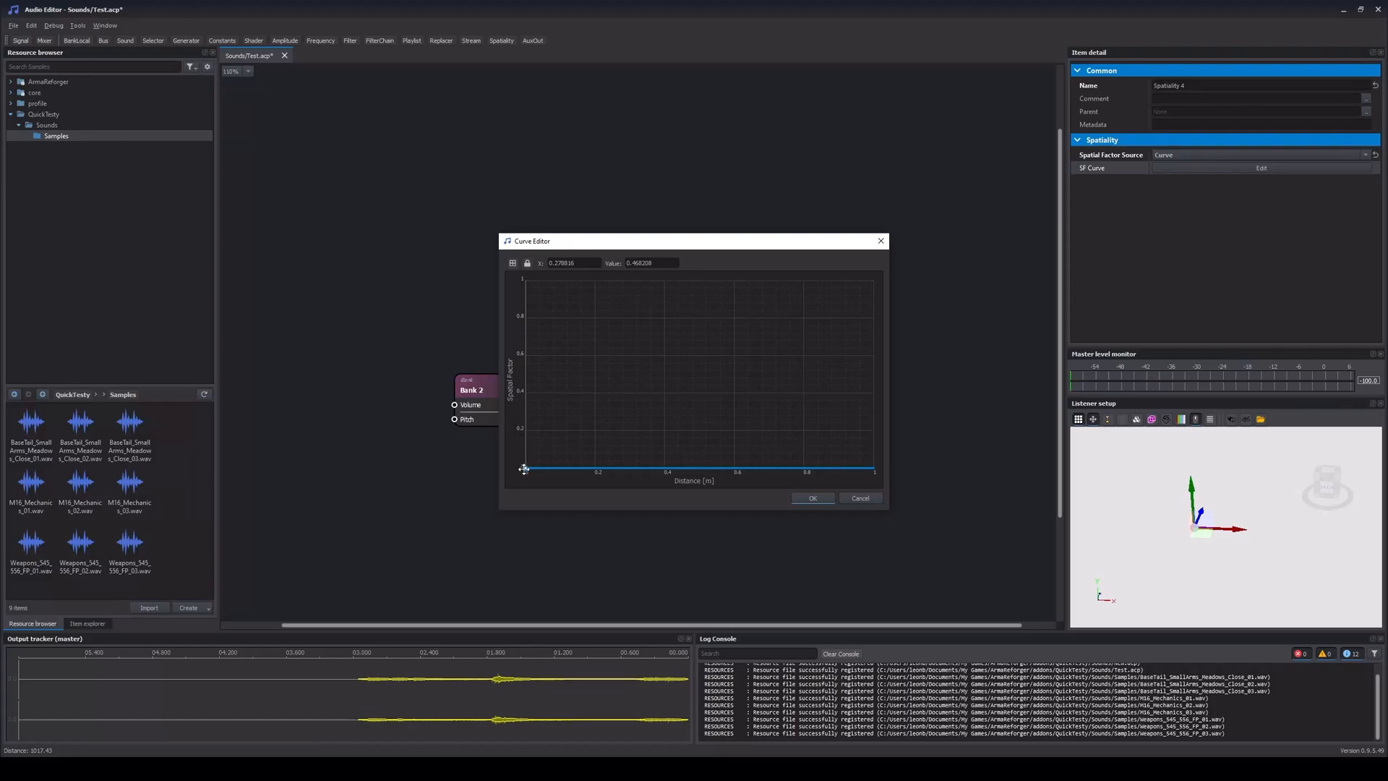
pyautogui.moveTo(524, 468); pyautogui.dragTo(784, 327)
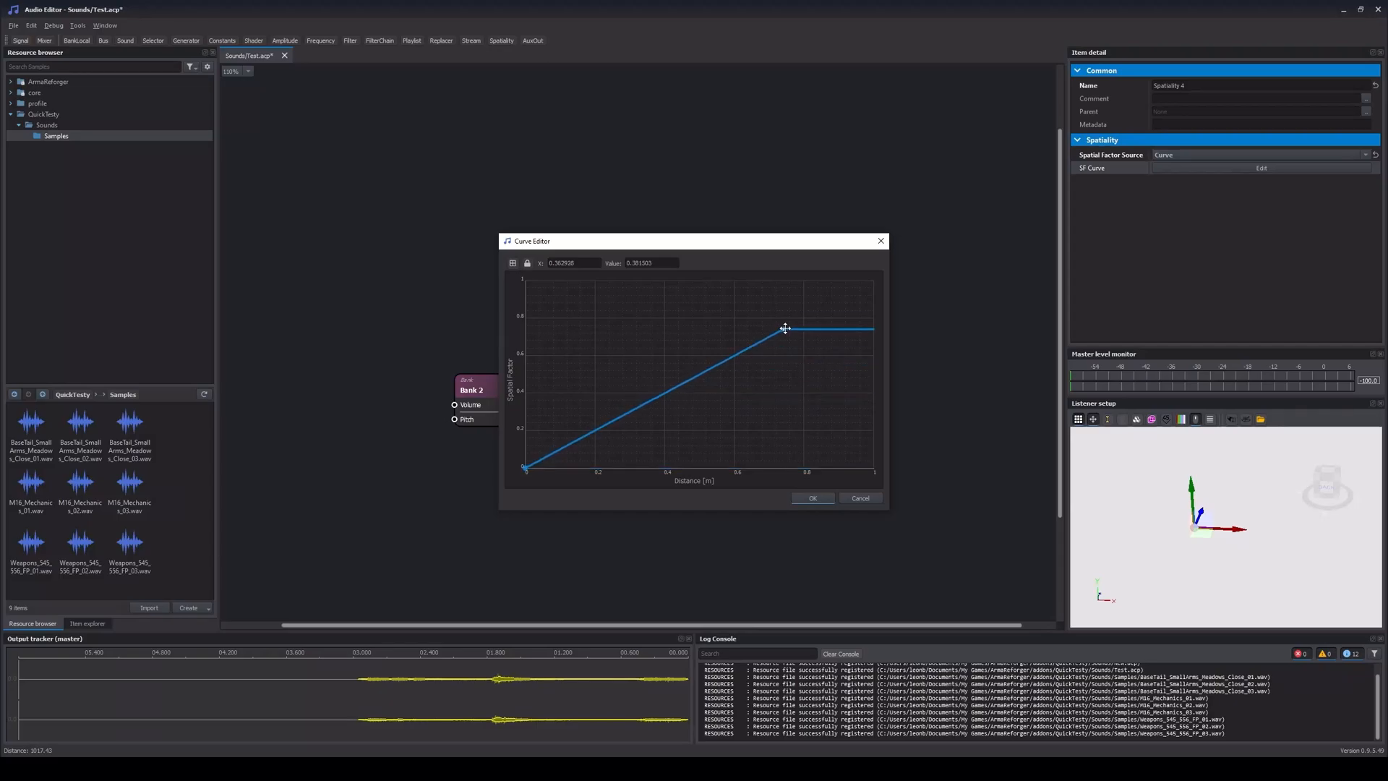
pyautogui.moveTo(785, 327); pyautogui.dragTo(873, 283)
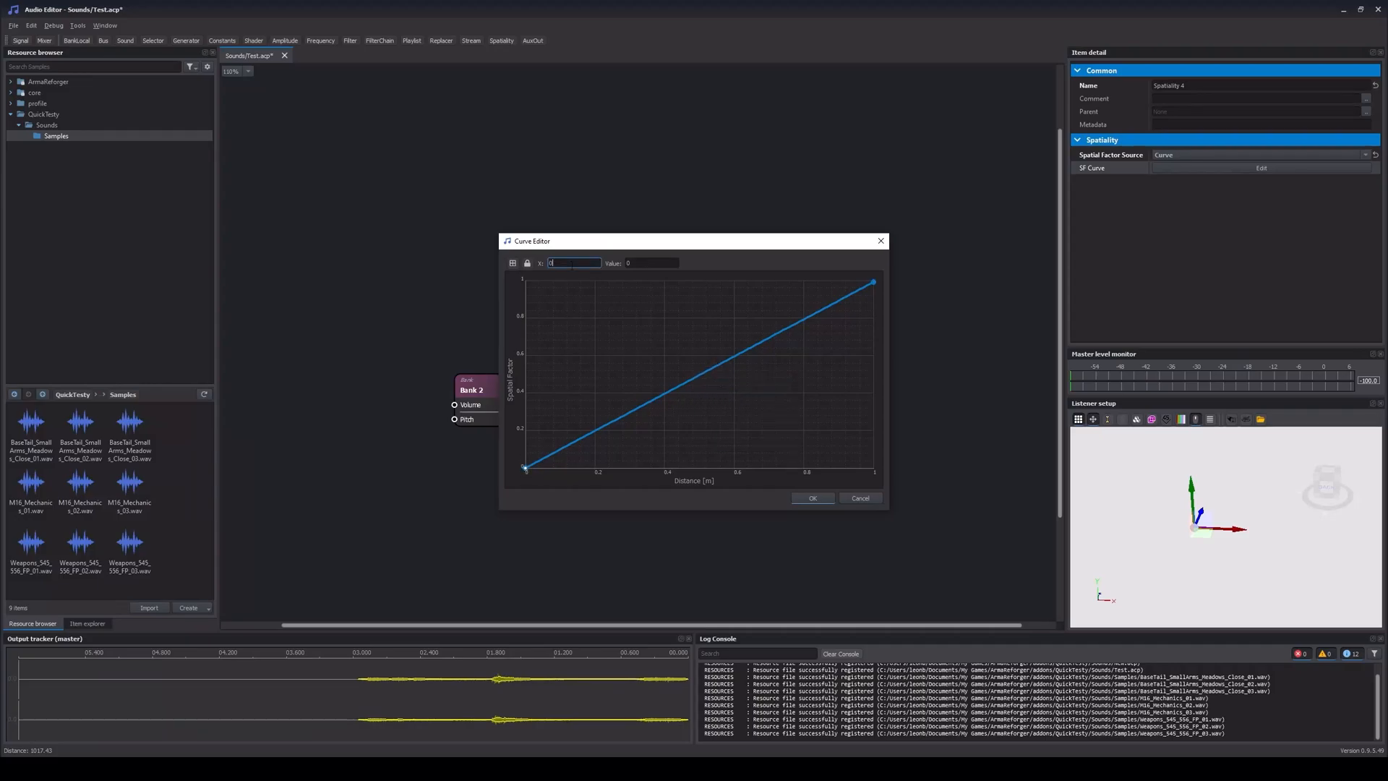
pyautogui.moveTo(525, 469); pyautogui.dragTo(597, 468)
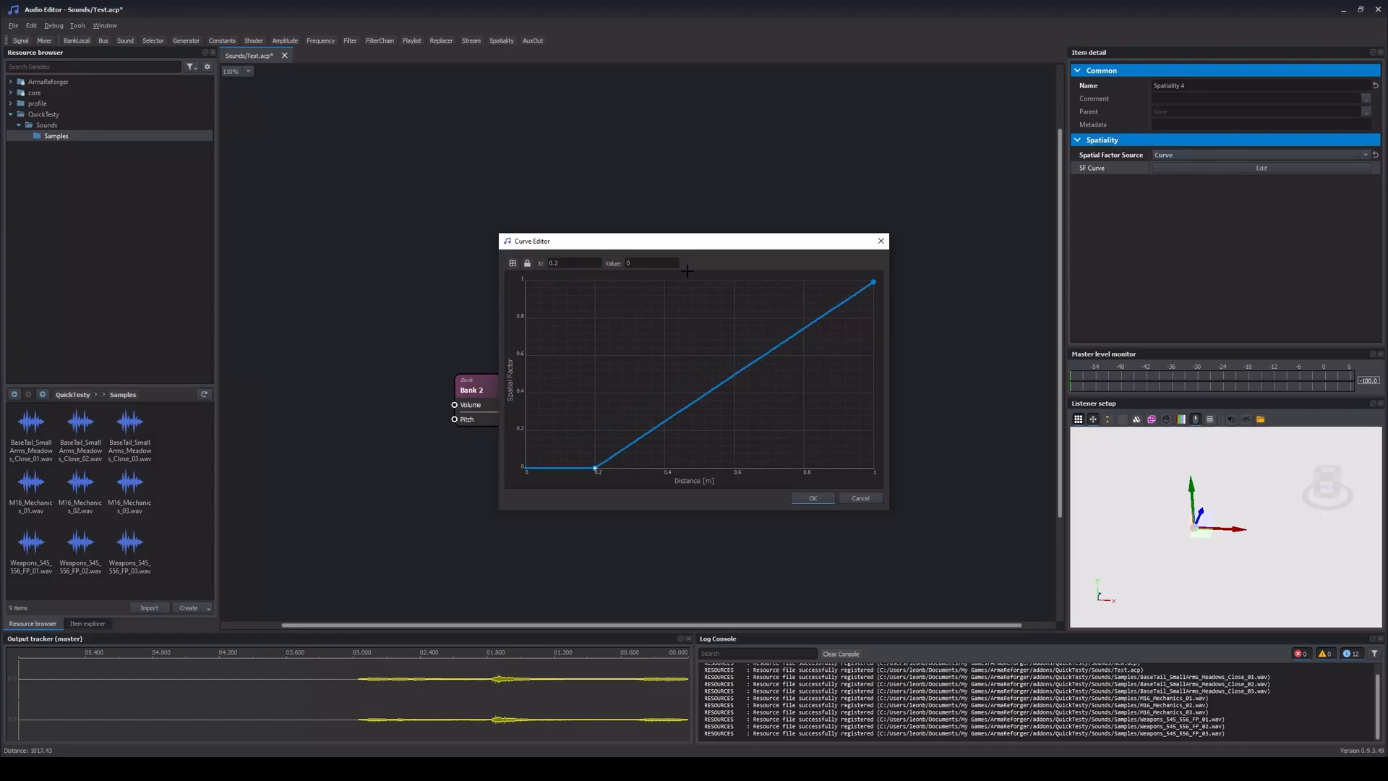
pyautogui.click(573, 263)
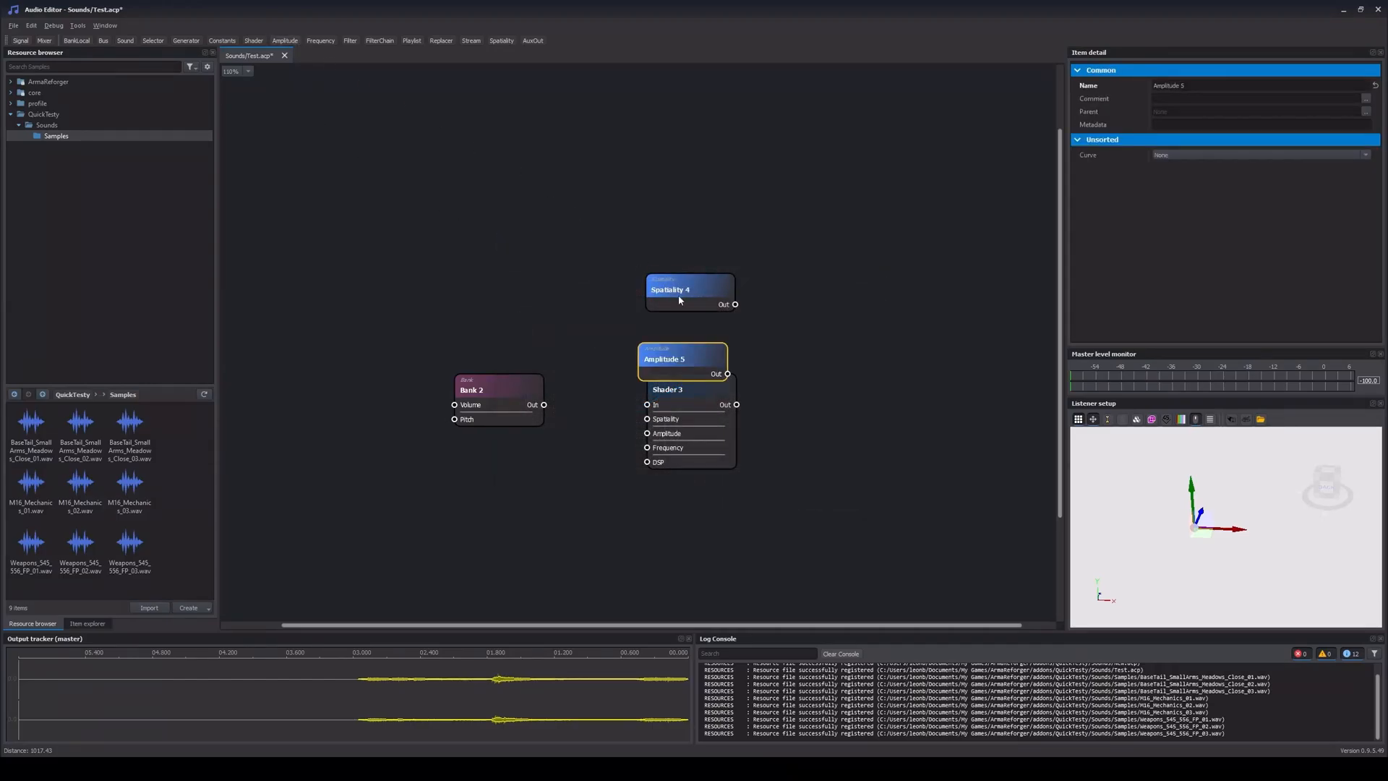
# Move Amplitude 5 under Spatiality 4, switch its curve to Custom, and close the Curve Editor.
pyautogui.moveTo(682, 358); pyautogui.dragTo(687, 295)
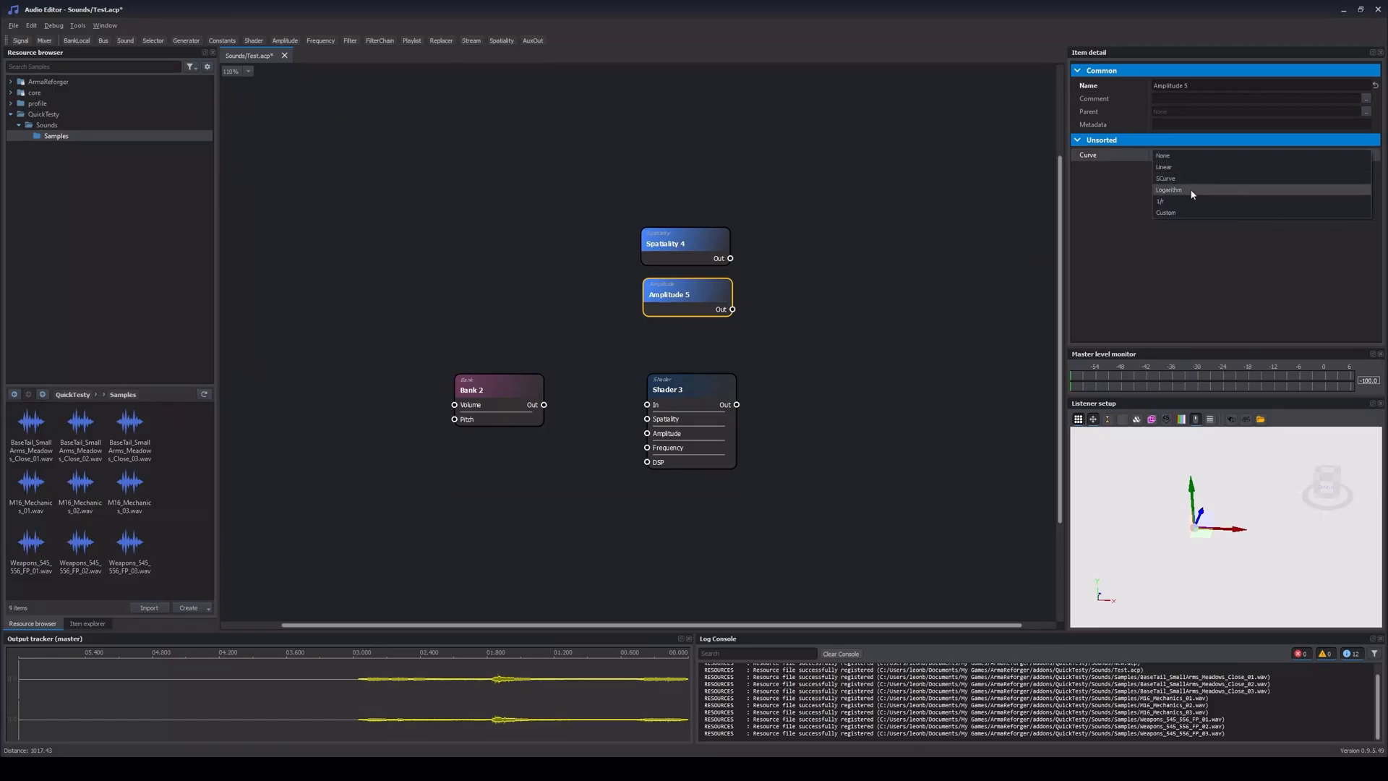
pyautogui.click(1163, 167)
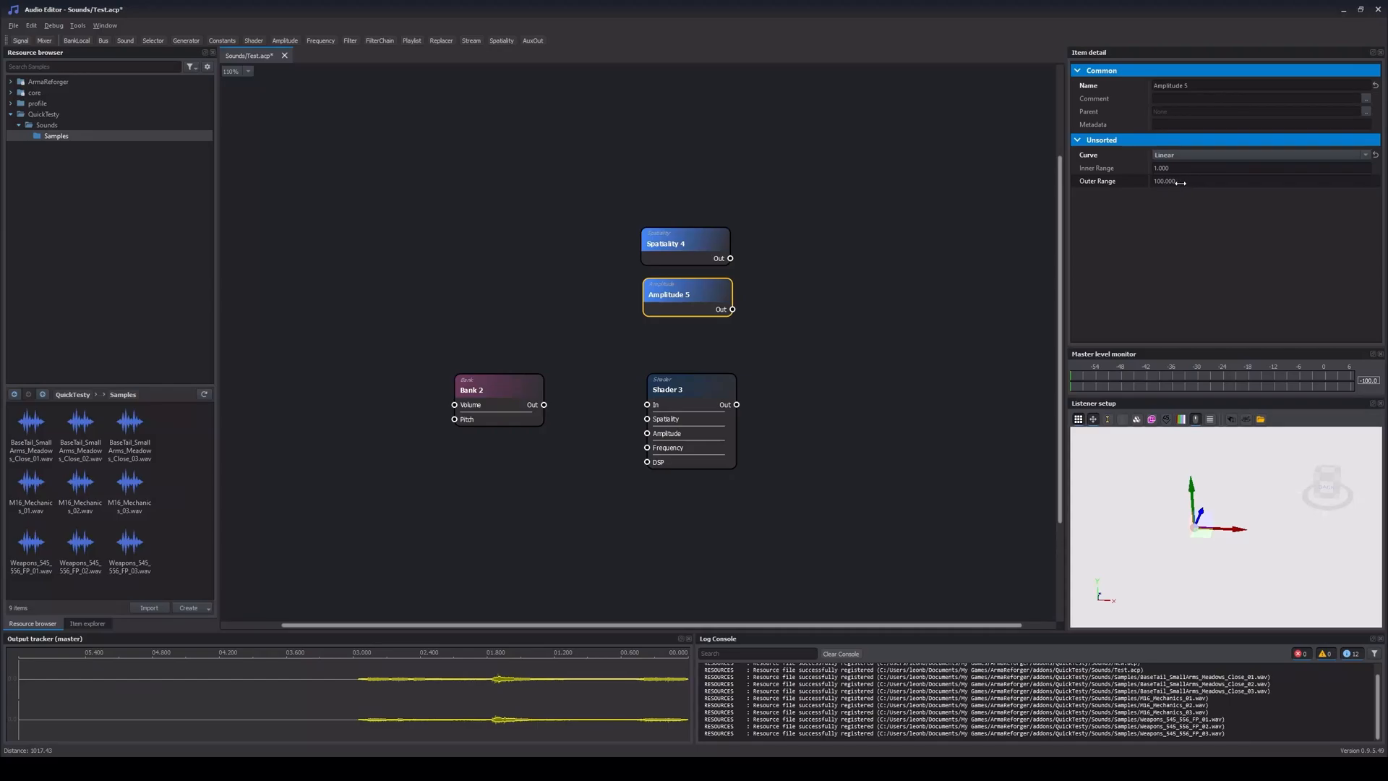
pyautogui.click(1261, 155)
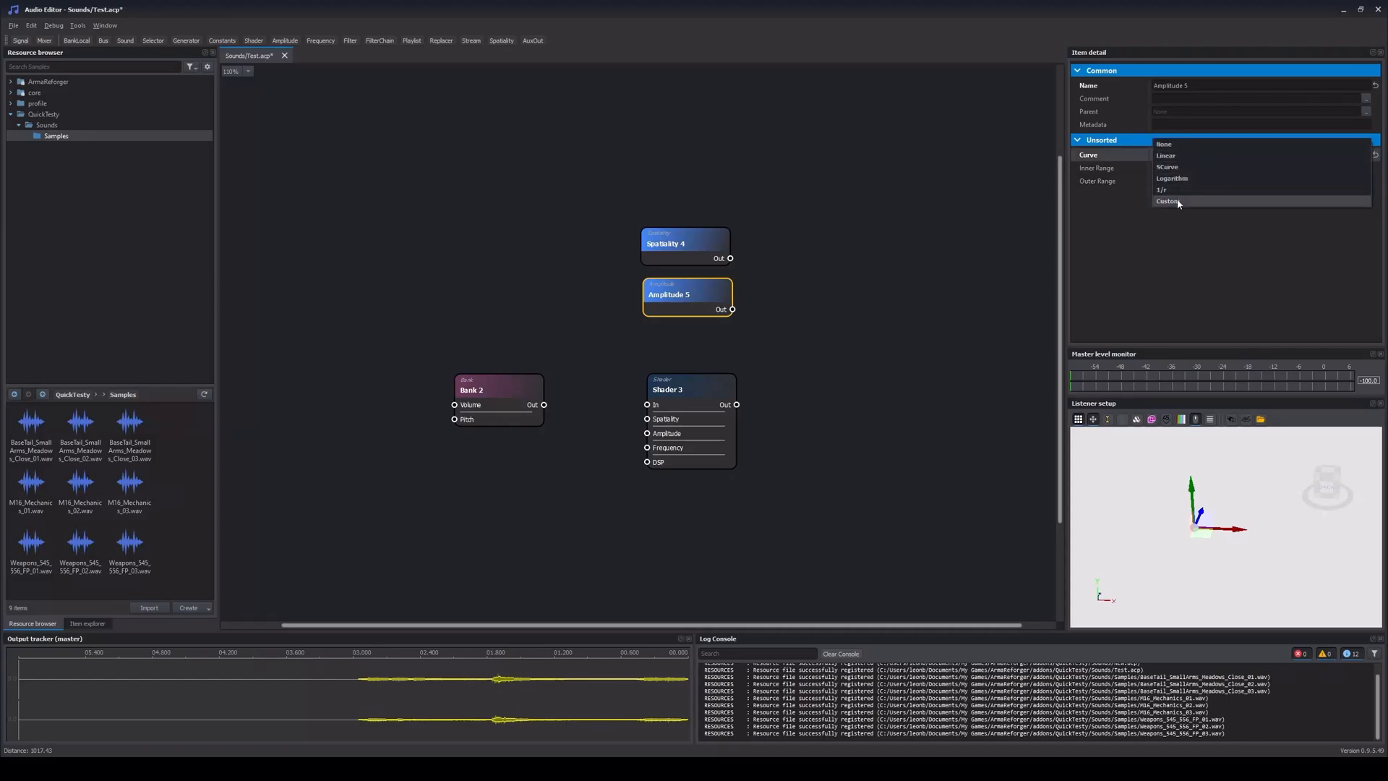
pyautogui.click(1167, 201)
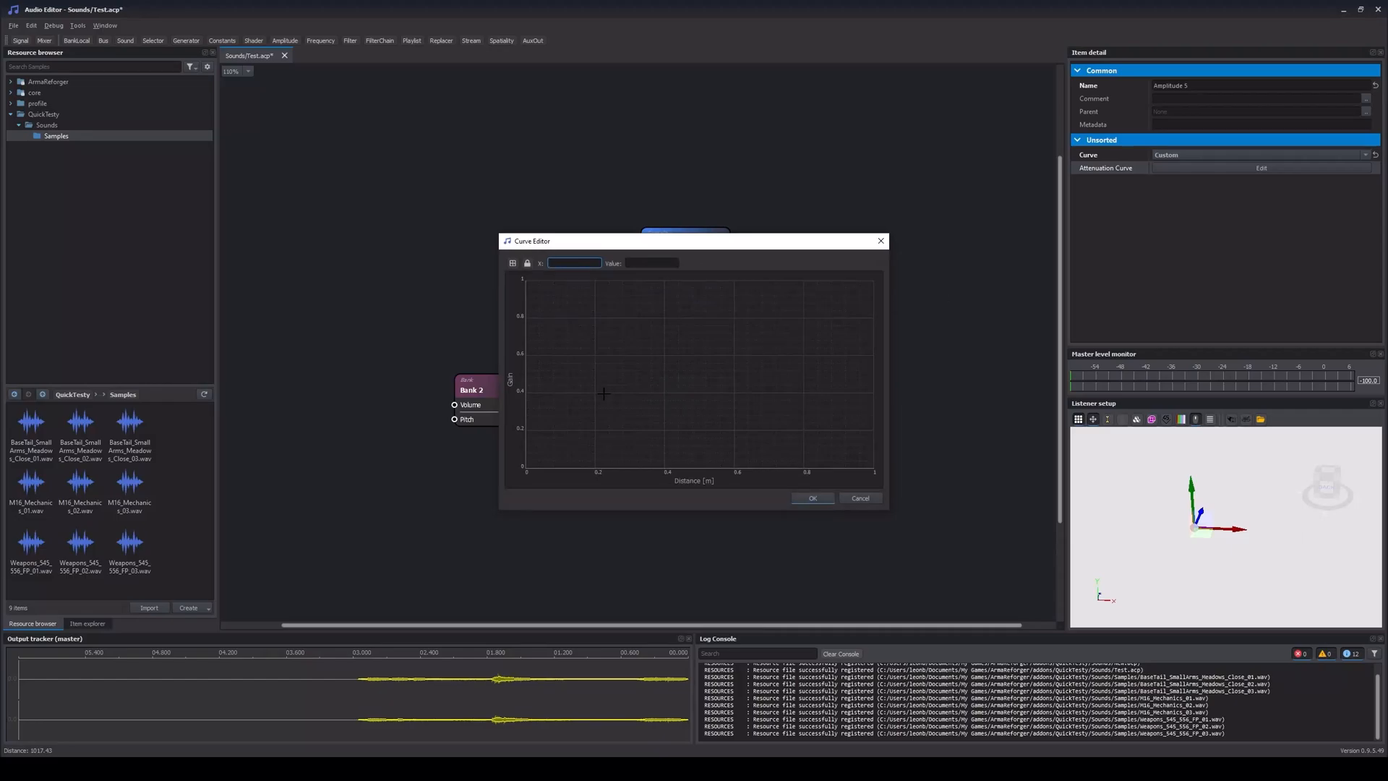
pyautogui.click(833, 301)
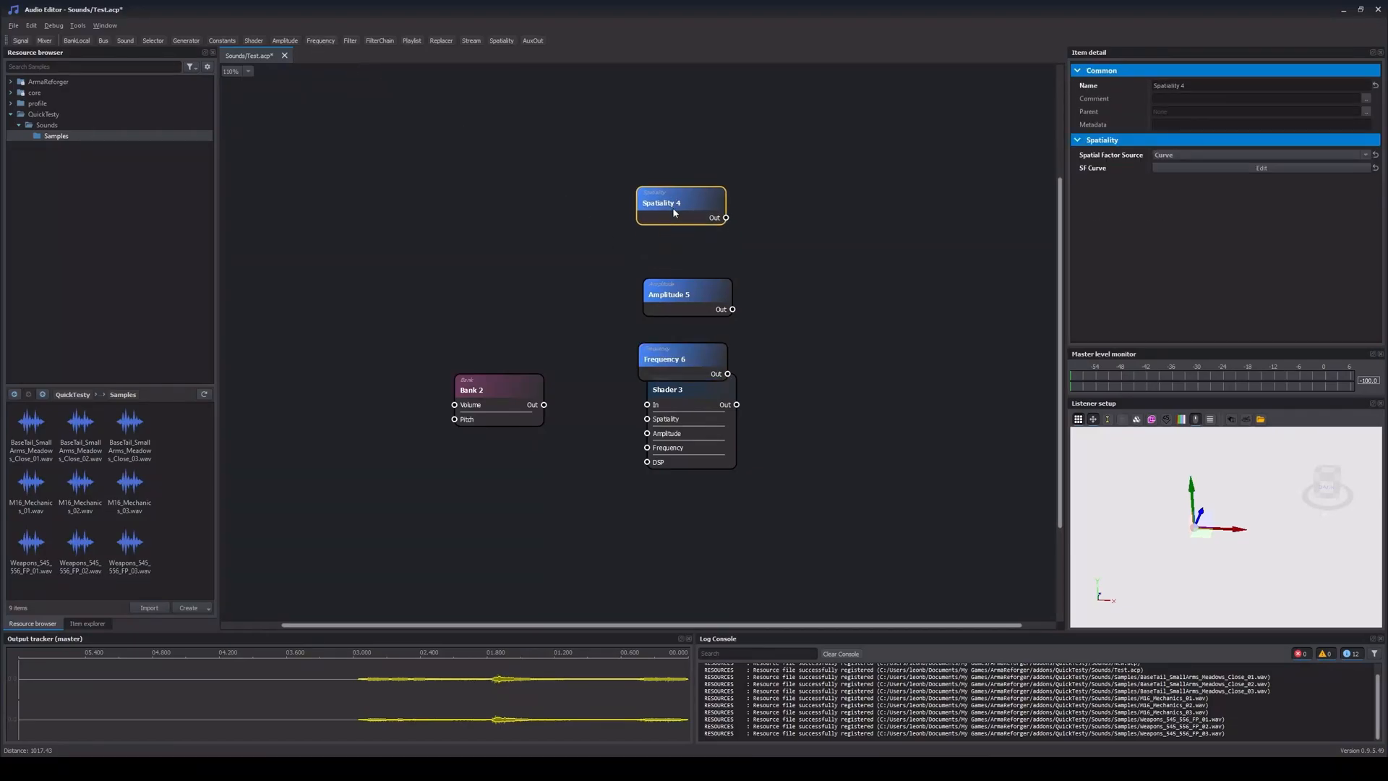
# Place Frequency 6 under Amplitude 5 with distance attenuation enabled, type AirAbsorption.
pyautogui.moveTo(665, 358); pyautogui.dragTo(662, 304)
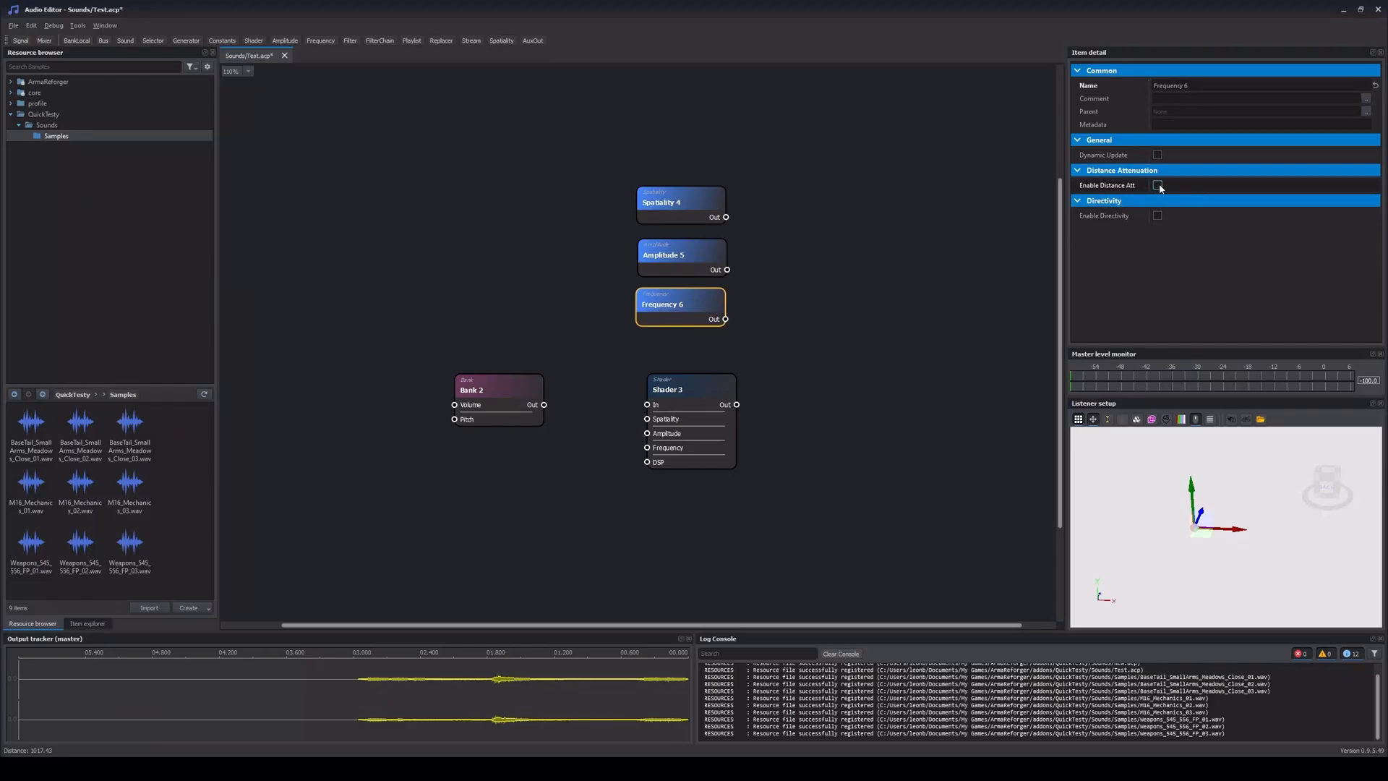
pyautogui.click(1156, 185)
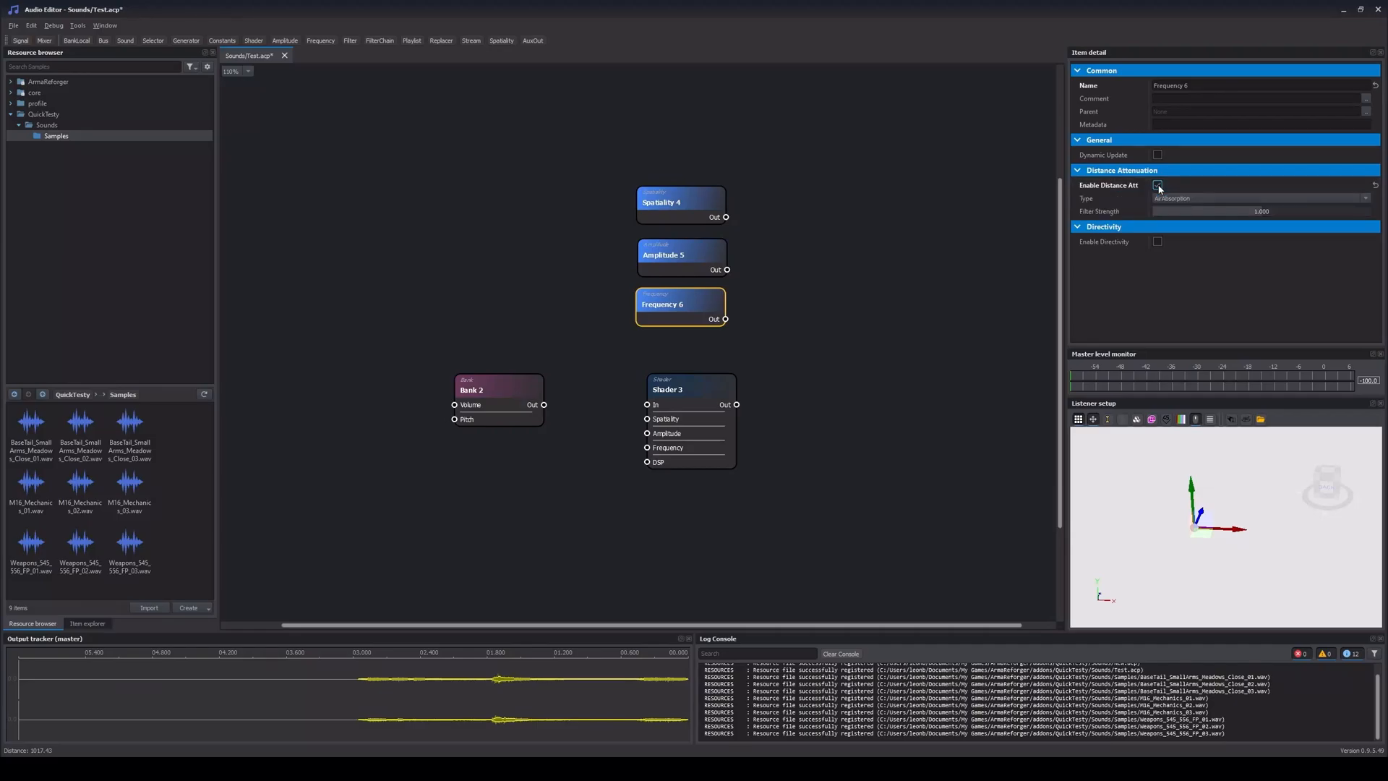
pyautogui.click(1257, 198)
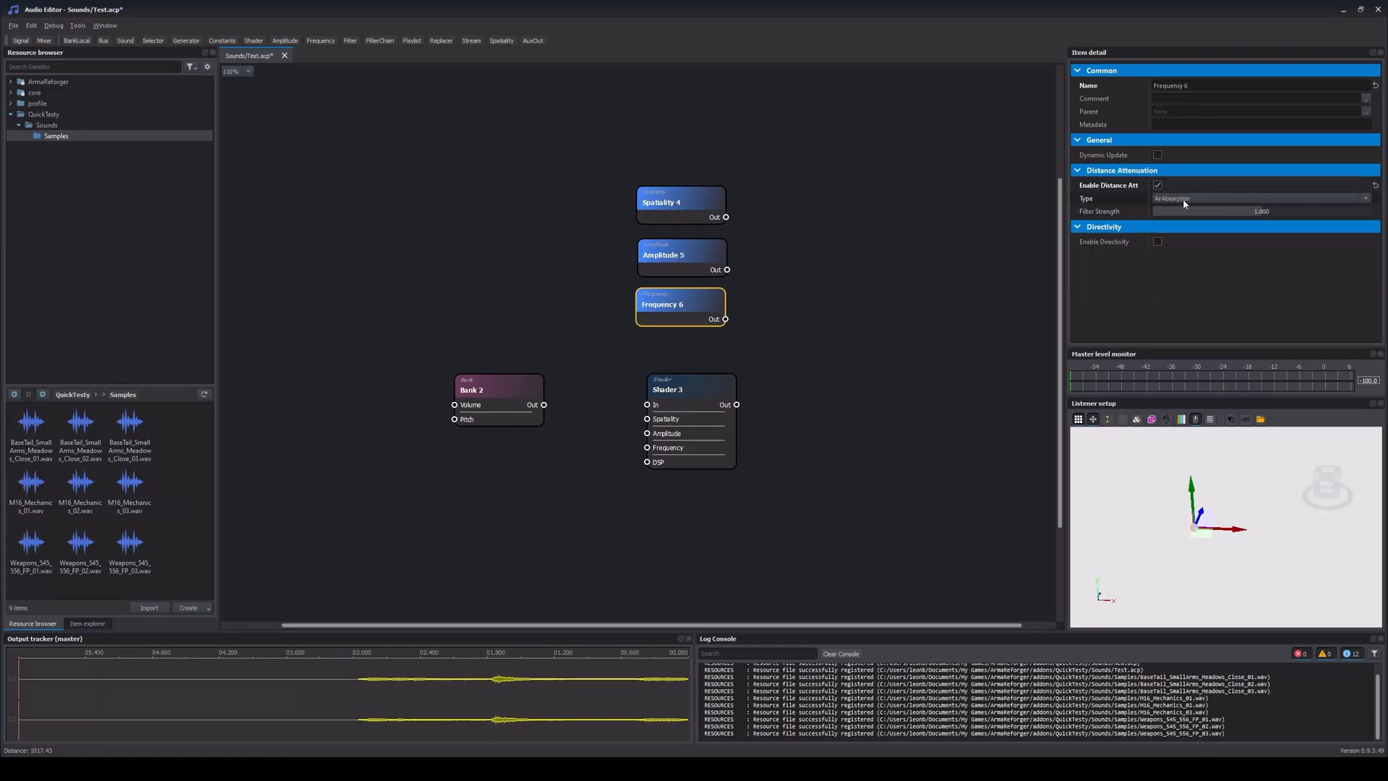
pyautogui.moveTo(1182, 200)
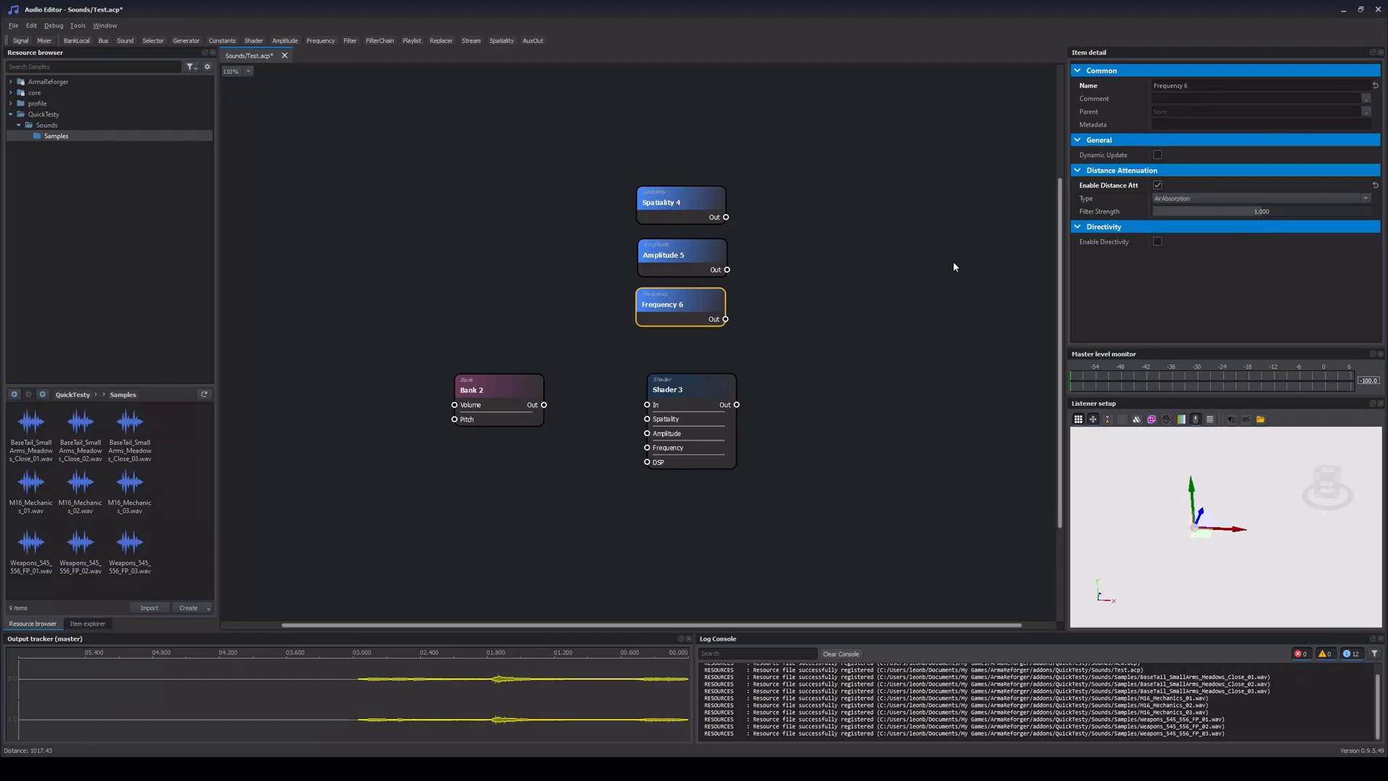
pyautogui.moveTo(869, 318)
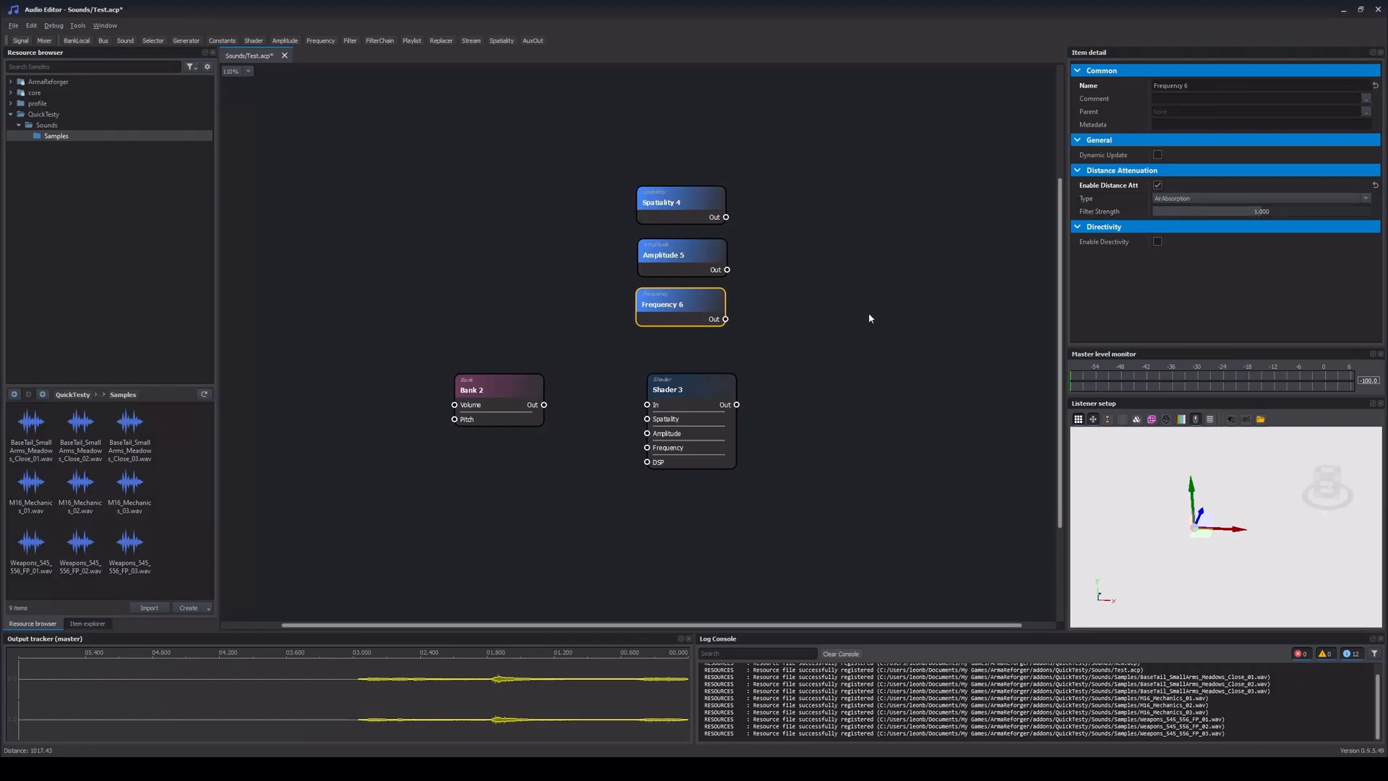
pyautogui.moveTo(868, 313)
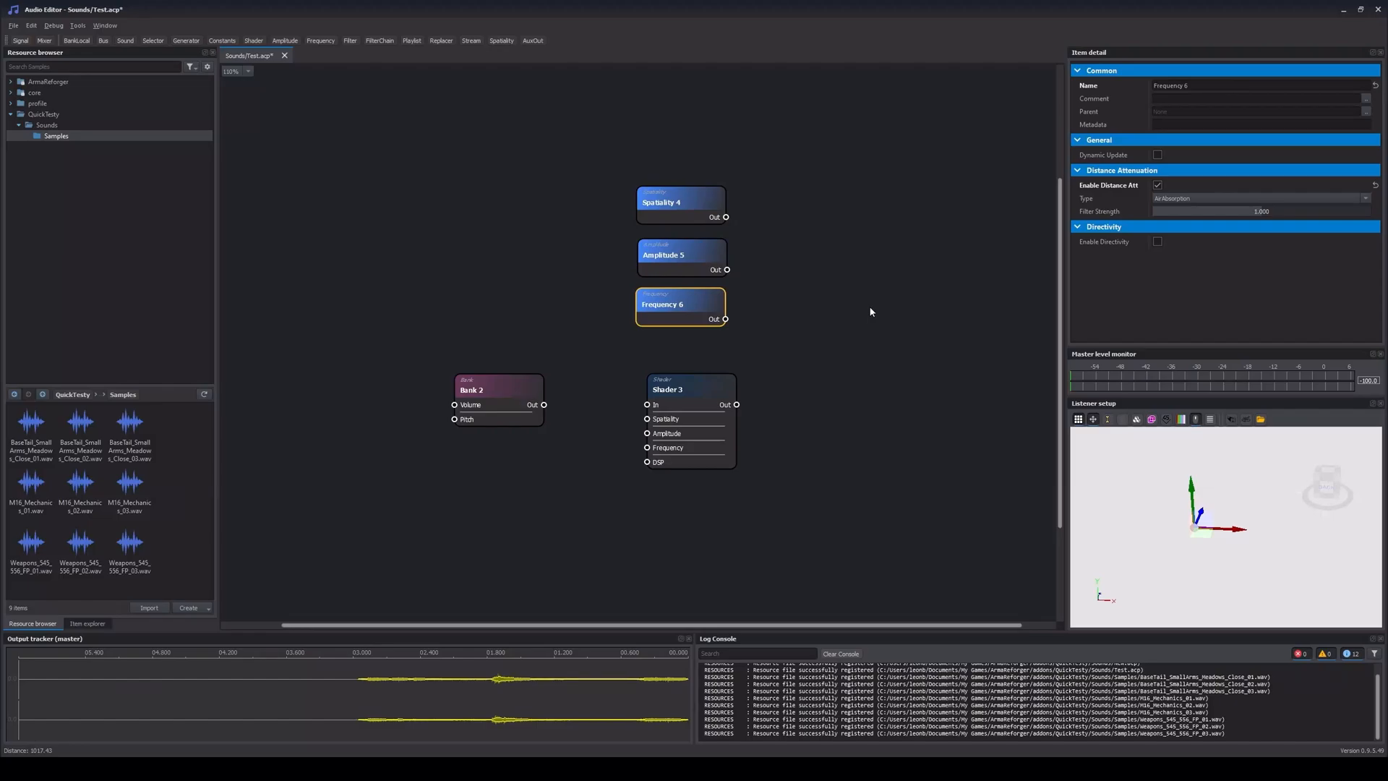
pyautogui.moveTo(866, 313)
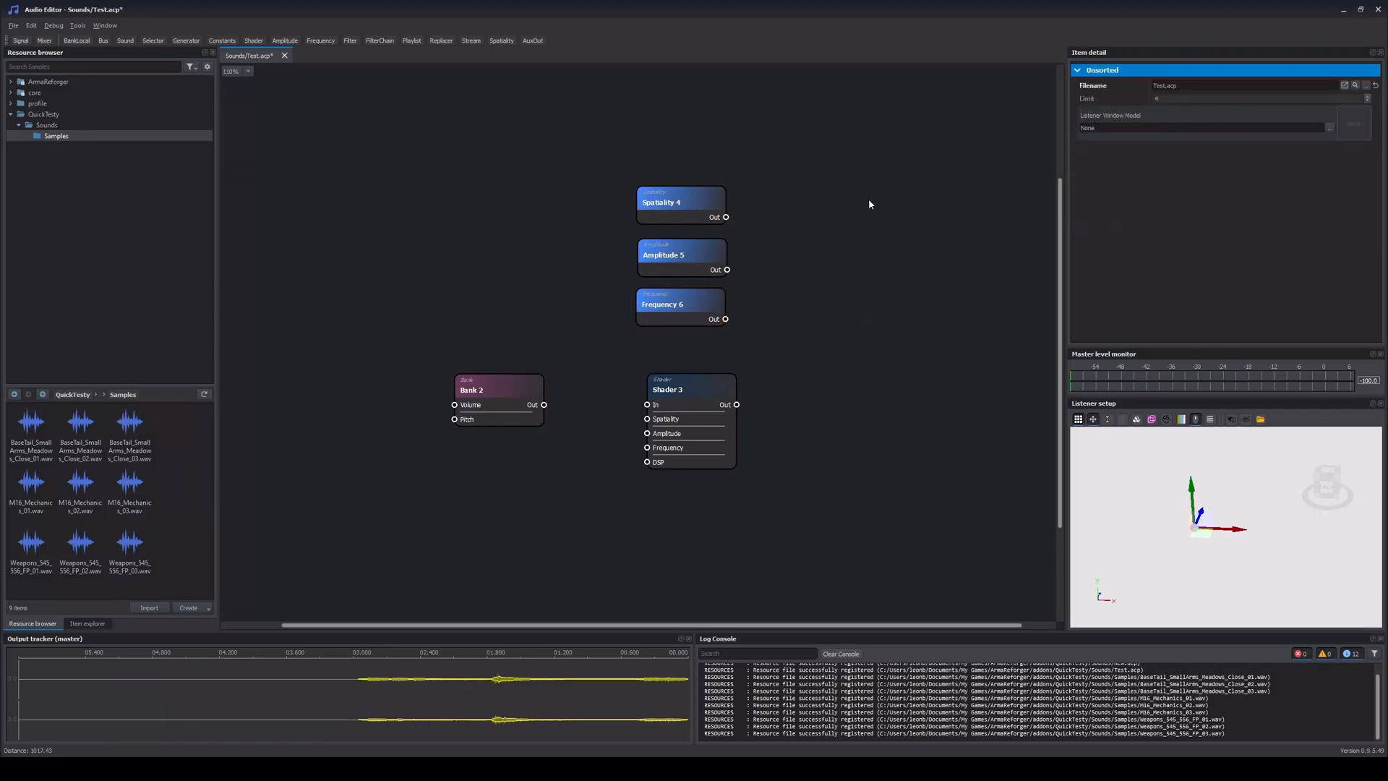
pyautogui.moveTo(771, 217)
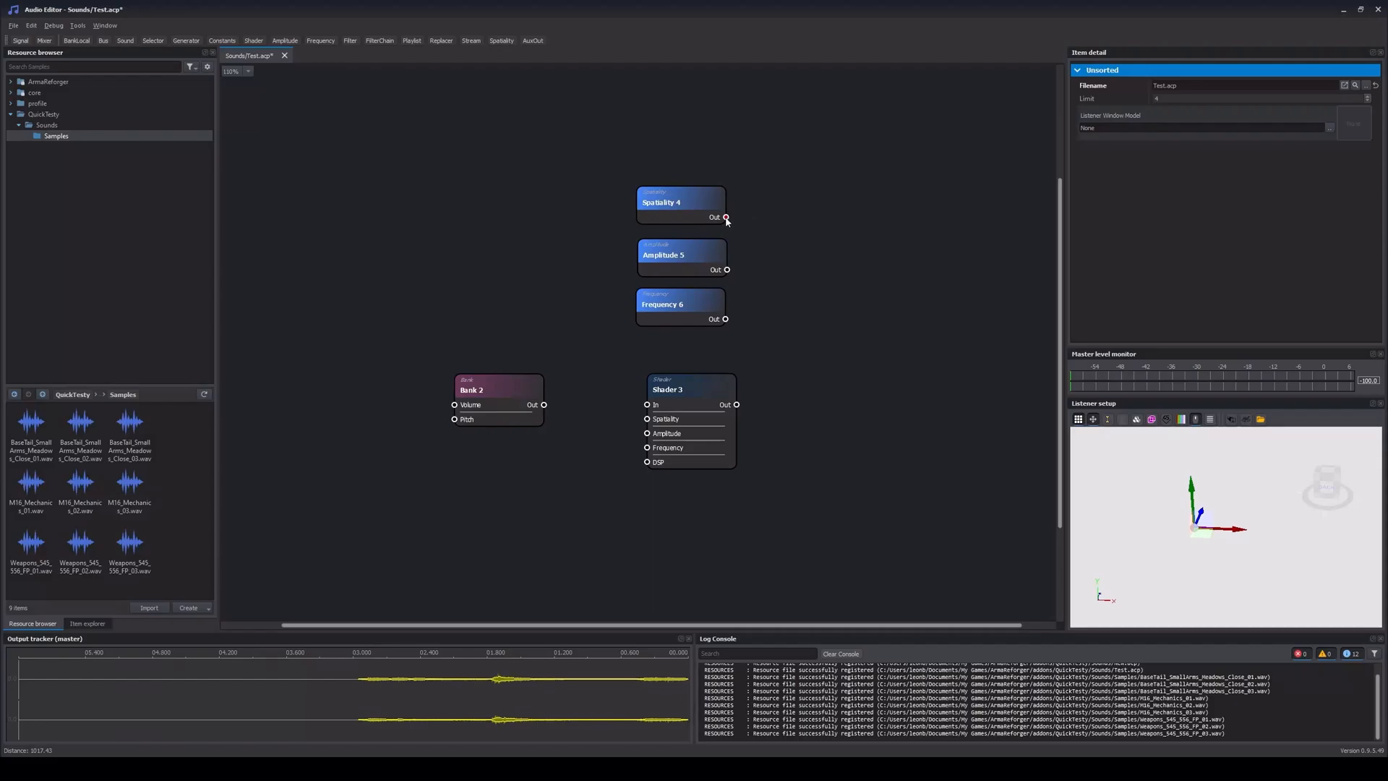
# Connect Spatiality 4's Out port to Shader 3's spatiality input.
pyautogui.moveTo(726, 217); pyautogui.dragTo(650, 352)
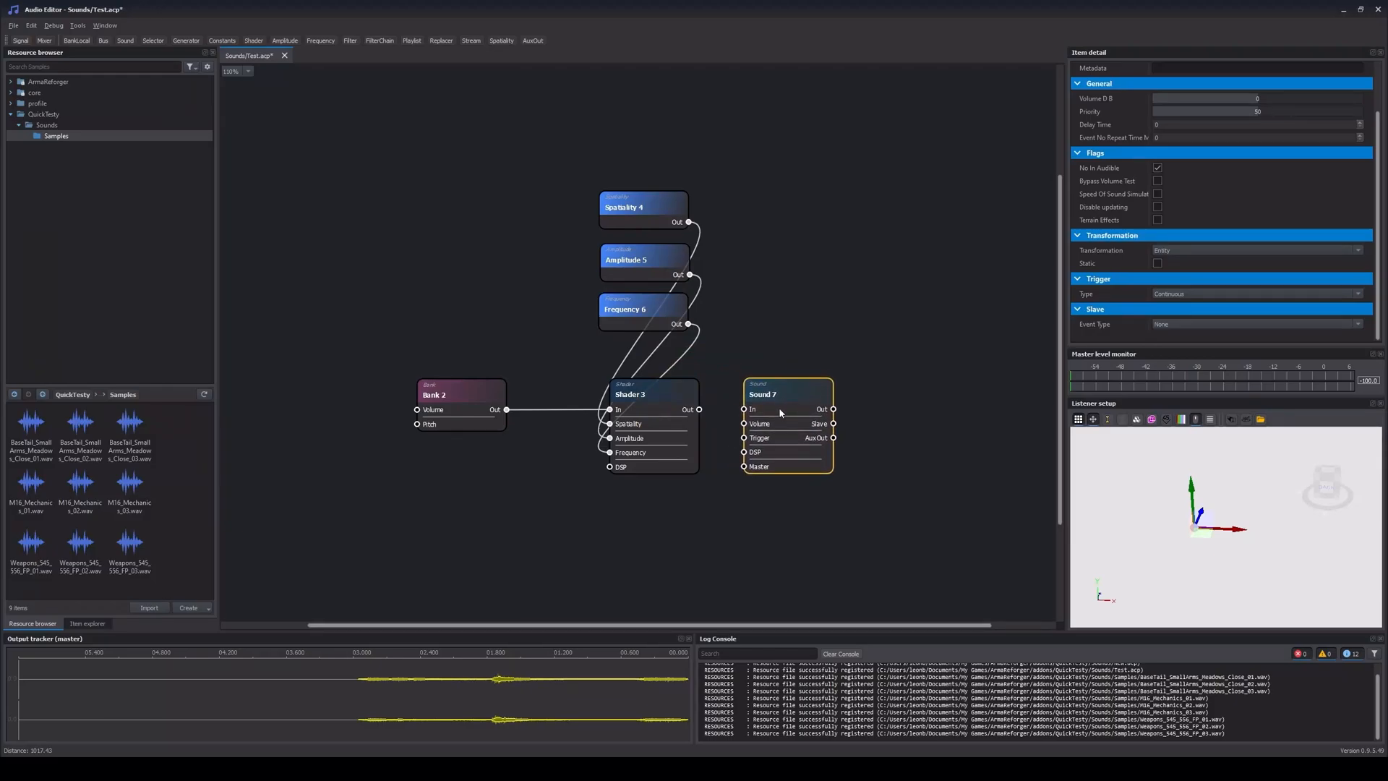
# Rename the Sound 7 node to SOUND_SHOT.
pyautogui.click(782, 394)
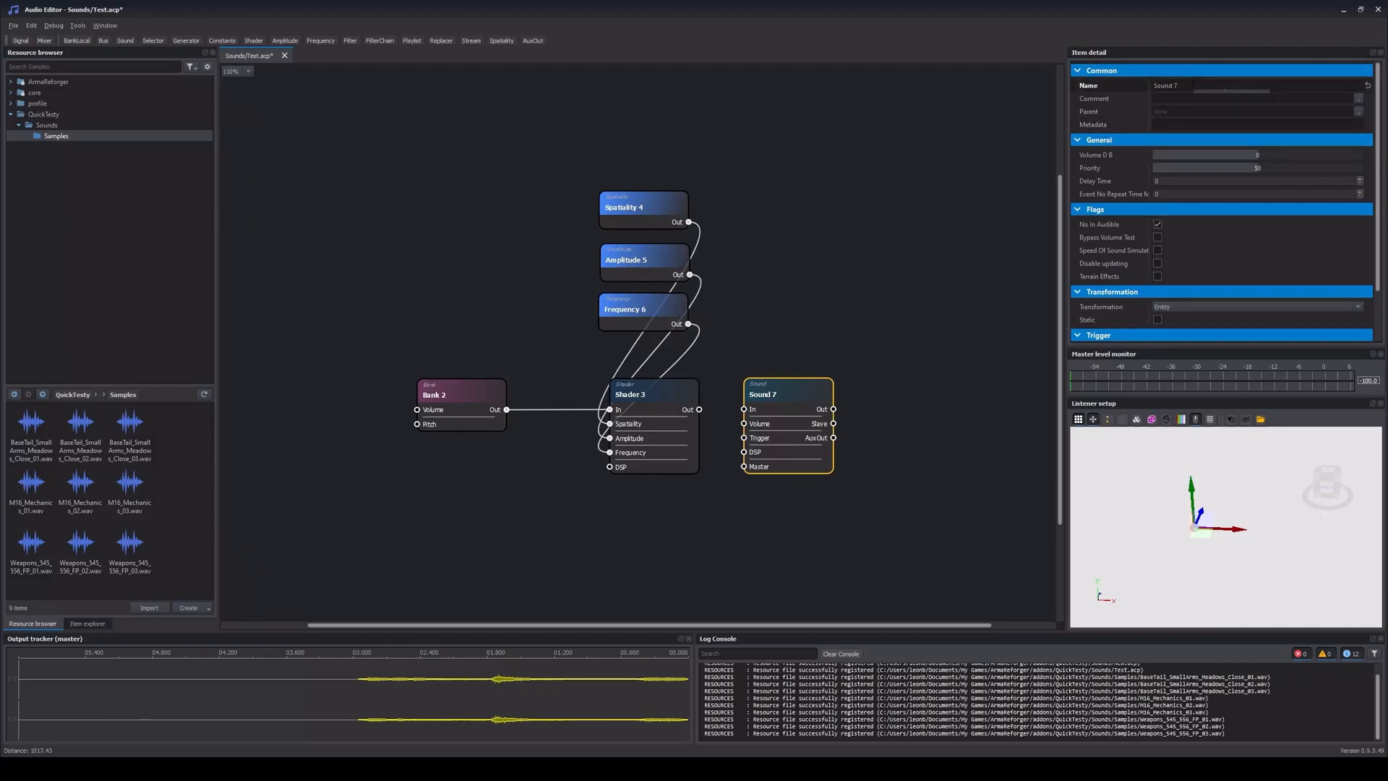
pyautogui.moveTo(1167, 98)
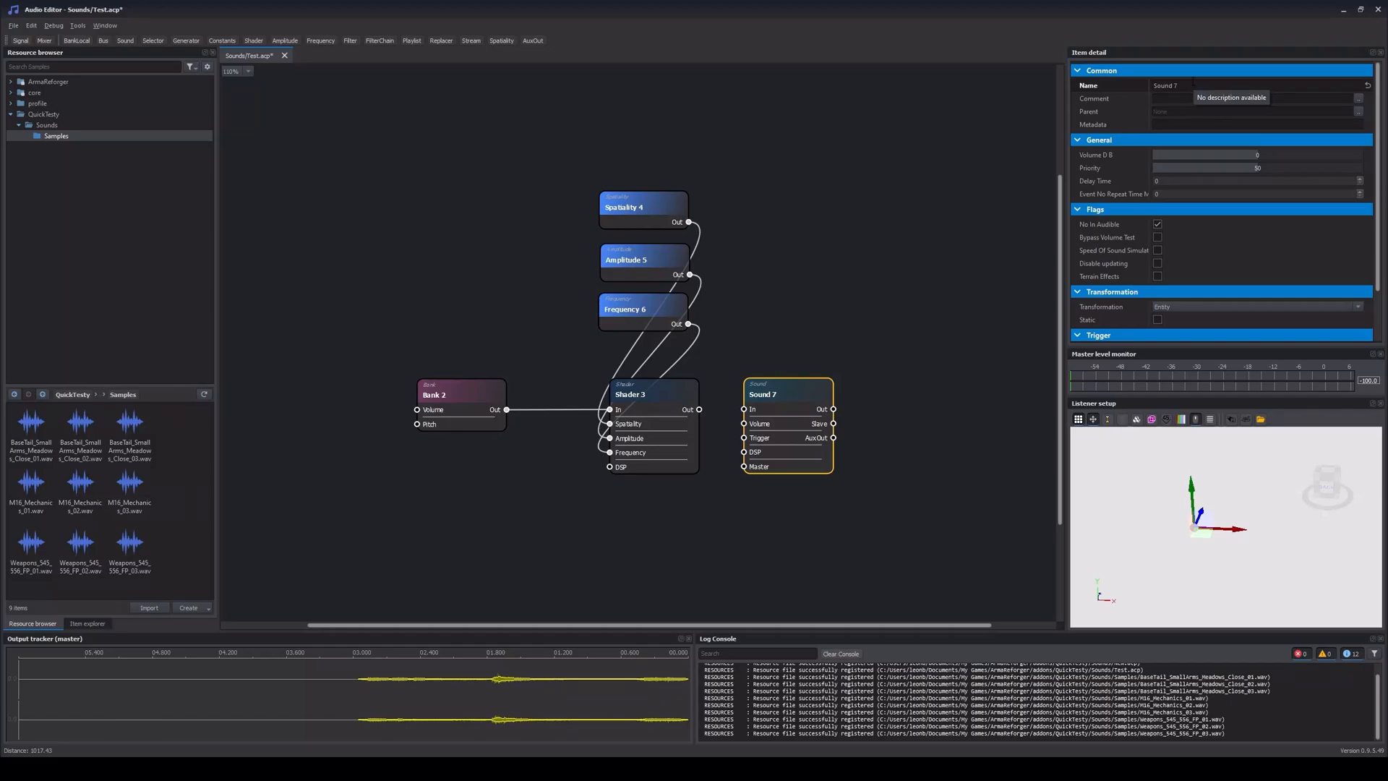
pyautogui.write('SOUND_SHOT')
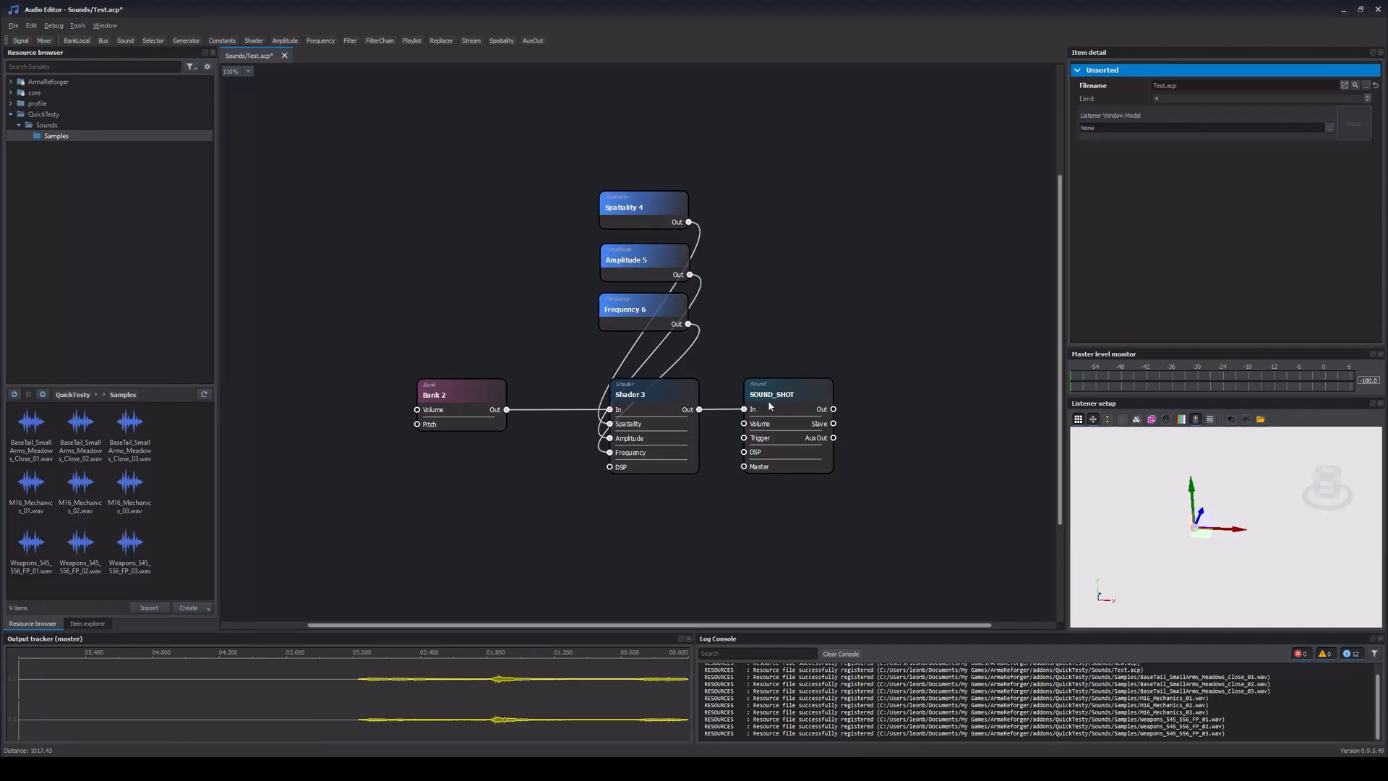
pyautogui.click(785, 394)
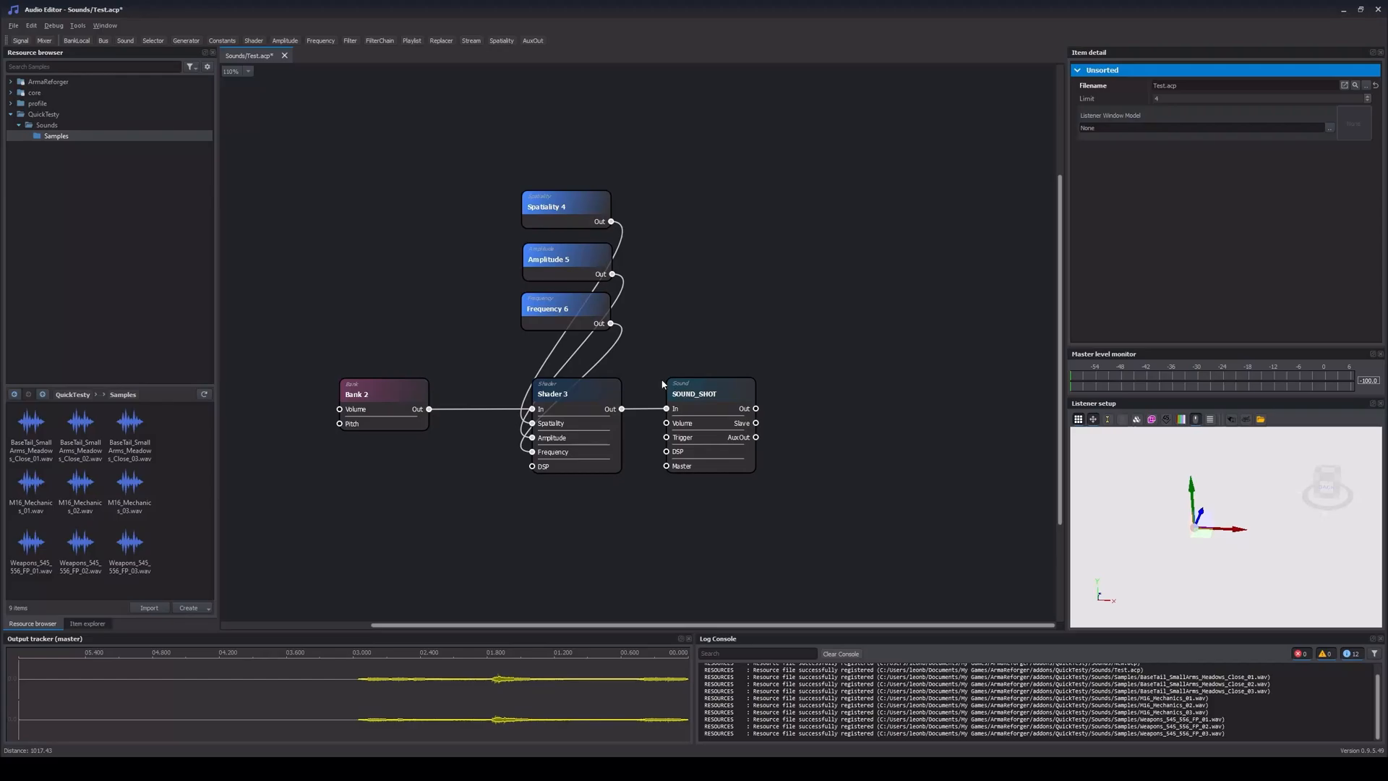
pyautogui.moveTo(431, 305)
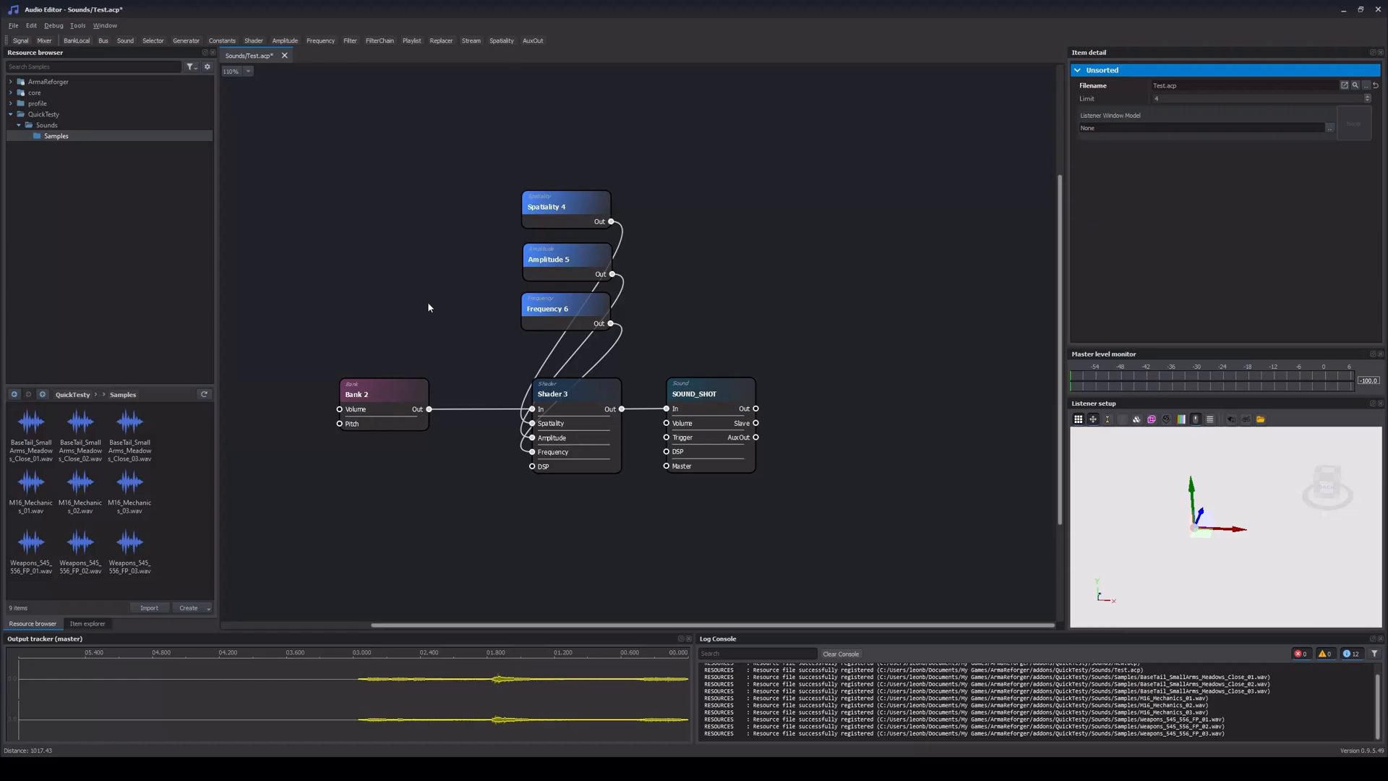
pyautogui.moveTo(433, 305)
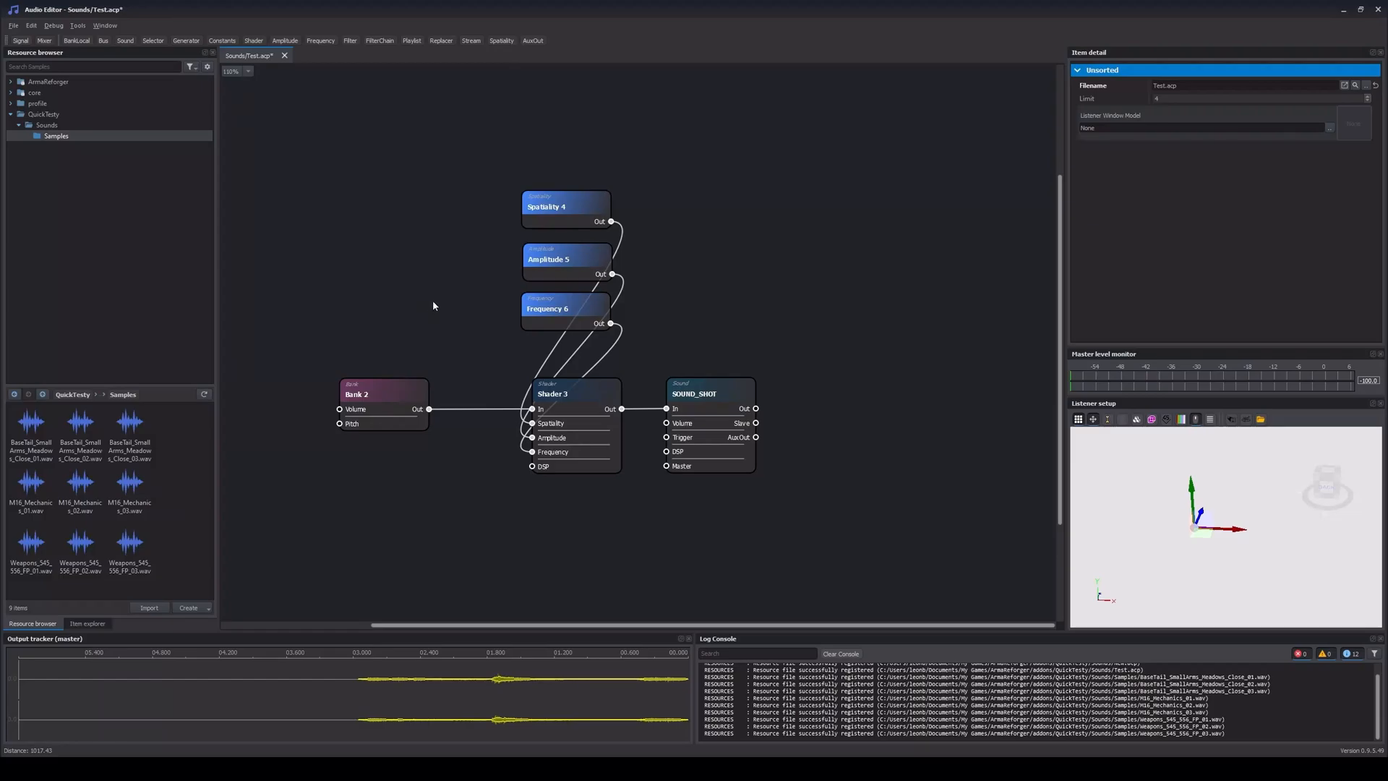
# Add the FinalMix.afm output state from ArmaReforger > Sounds to the graph.
pyautogui.click(9, 82)
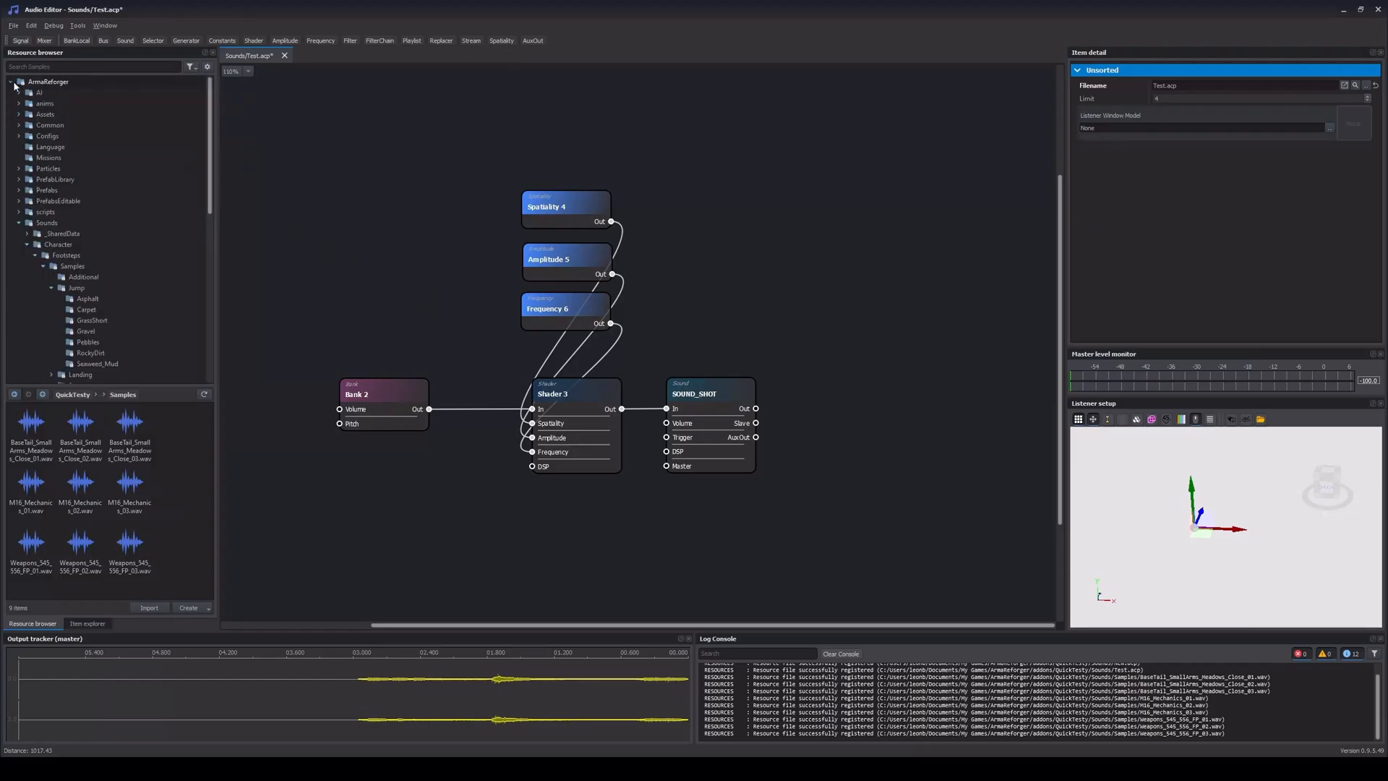
pyautogui.click(47, 221)
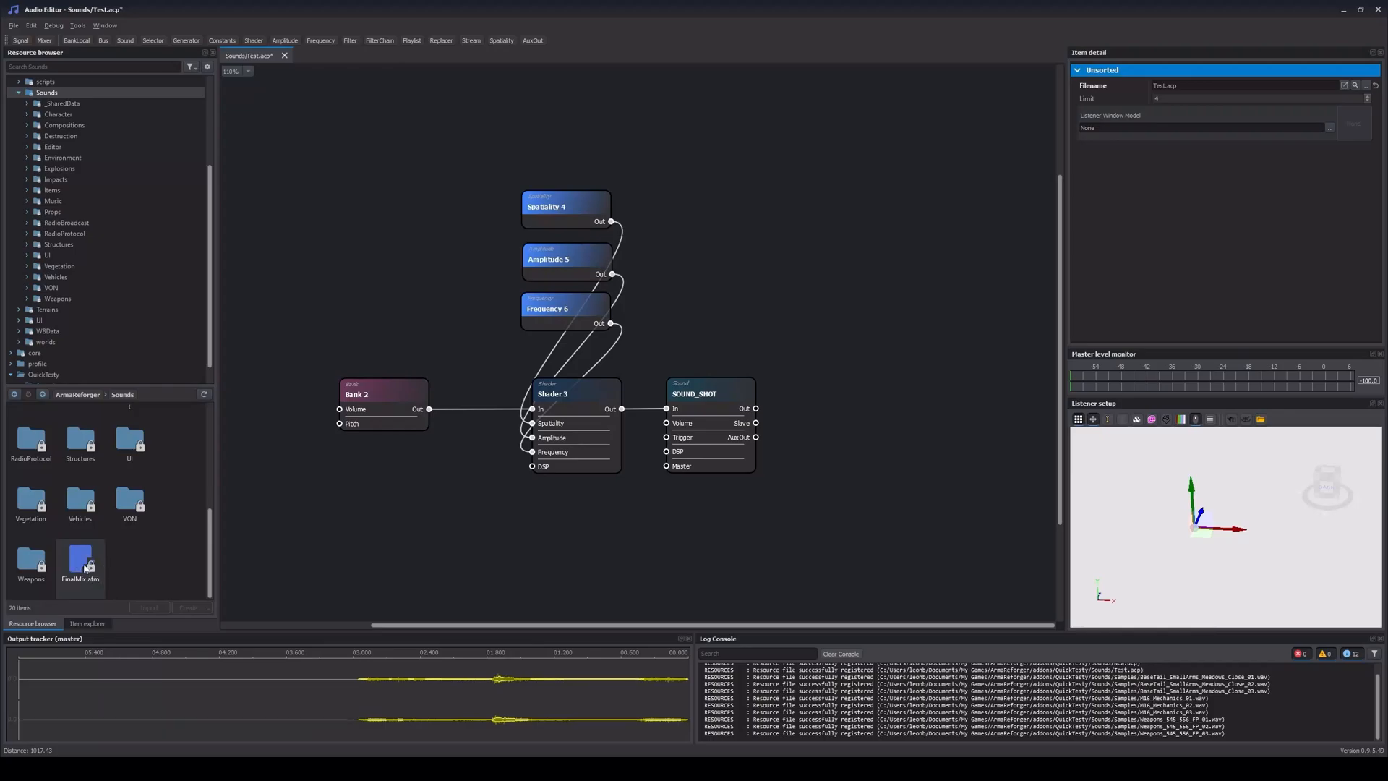
pyautogui.doubleClick(80, 568)
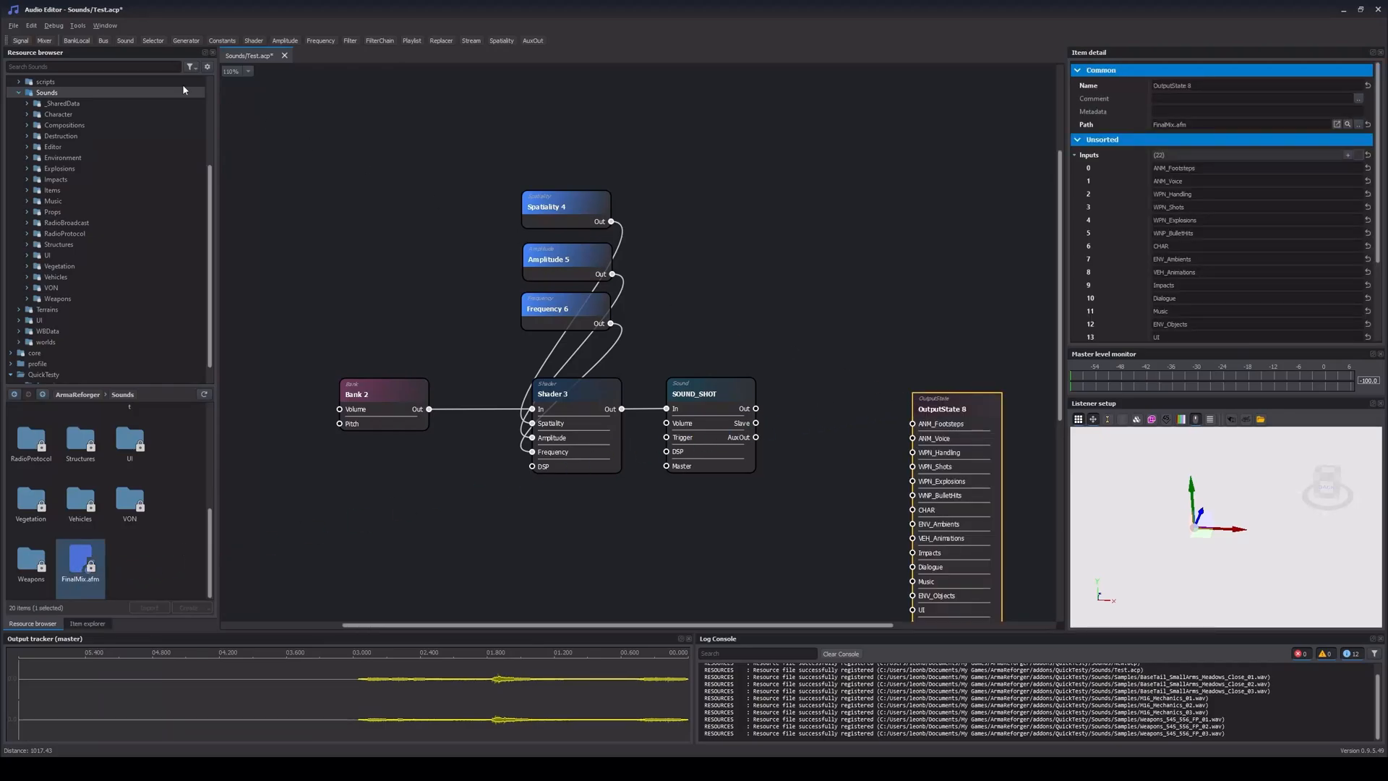
pyautogui.moveTo(867, 383)
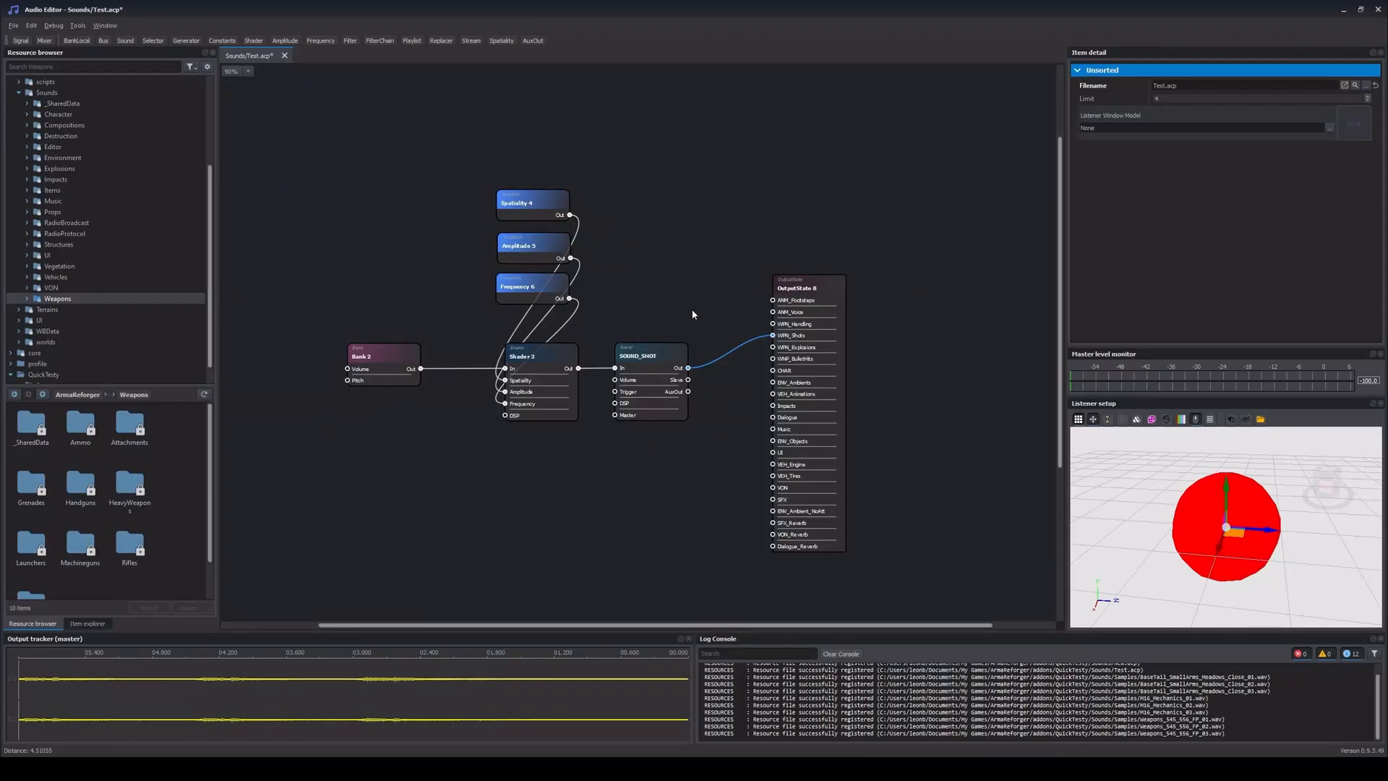
pyautogui.click(649, 355)
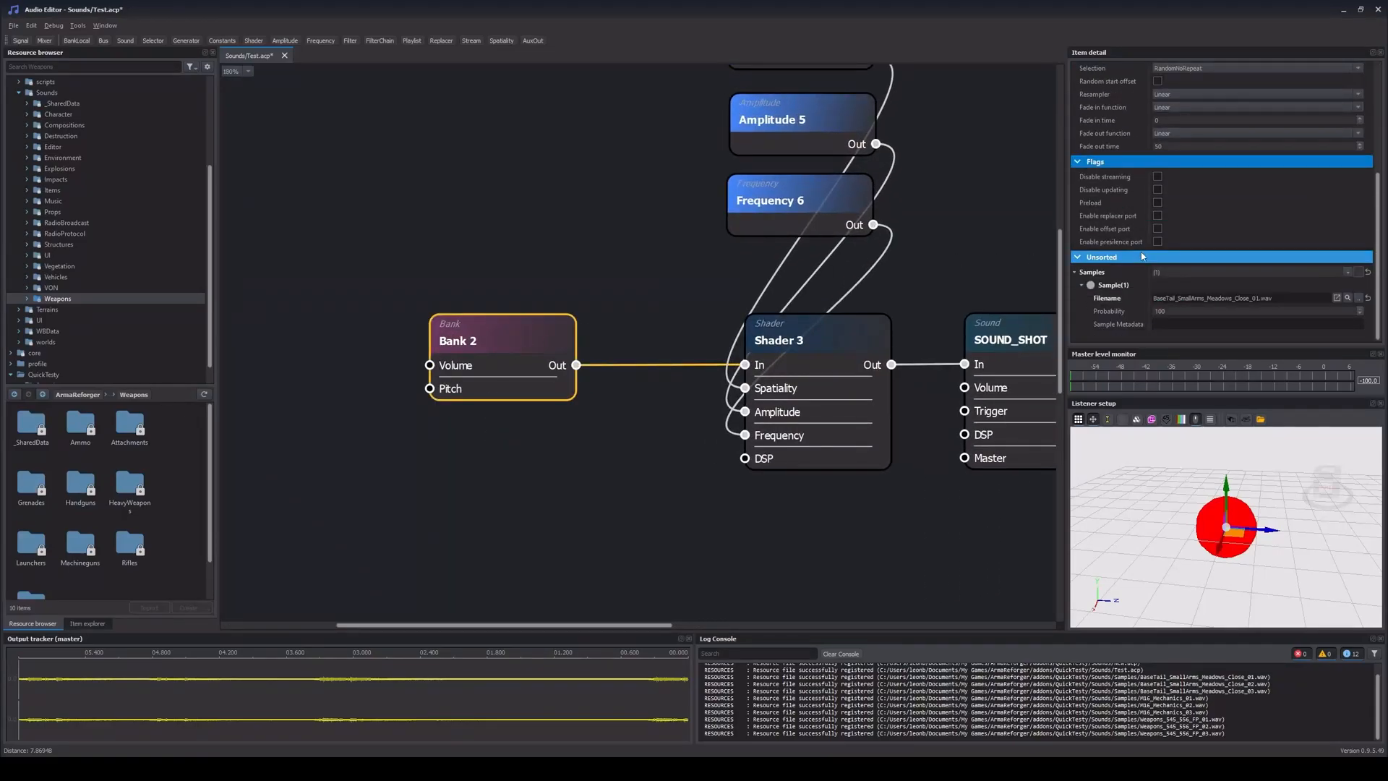
# Enable Bank 2's PreSilence/Offset ports and add a filter using PeakLimiterDSPTypeData.
pyautogui.click(1156, 242)
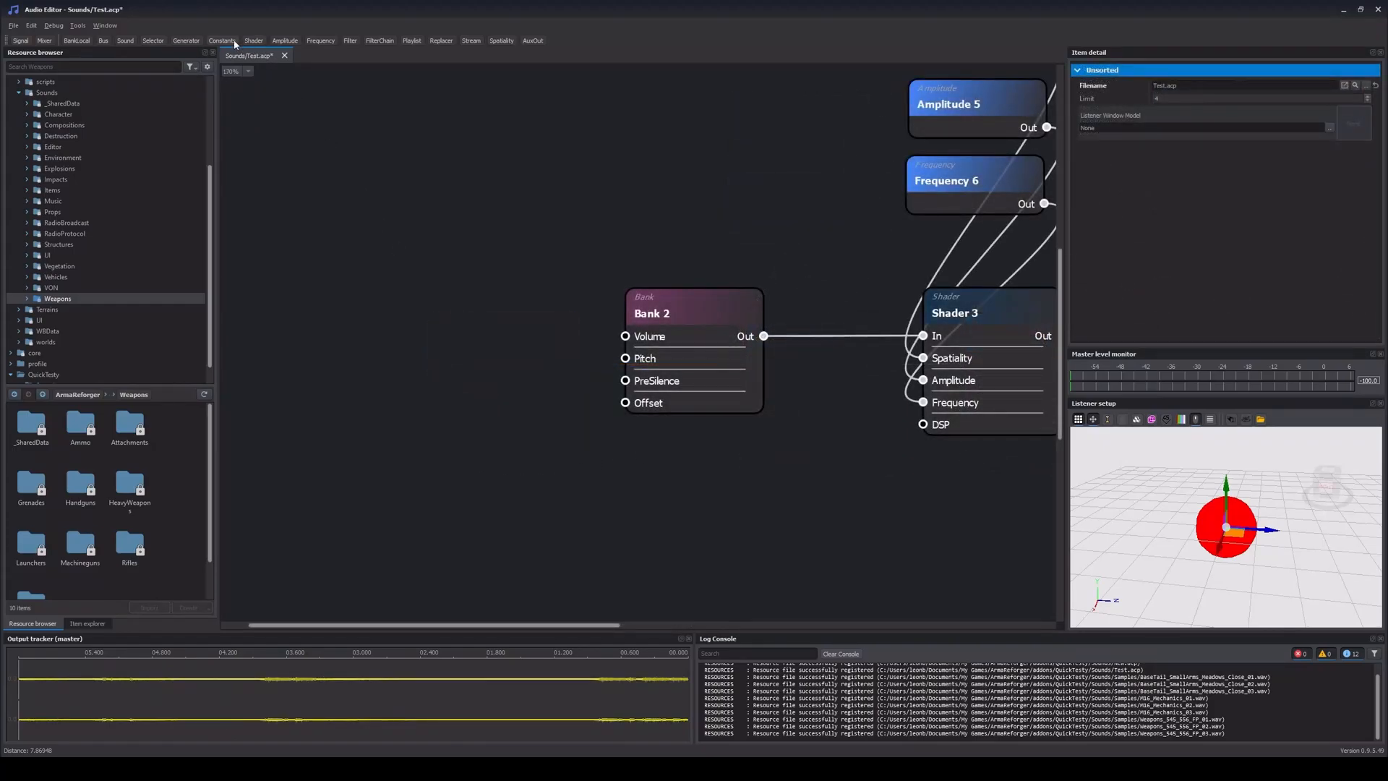
pyautogui.click(221, 40)
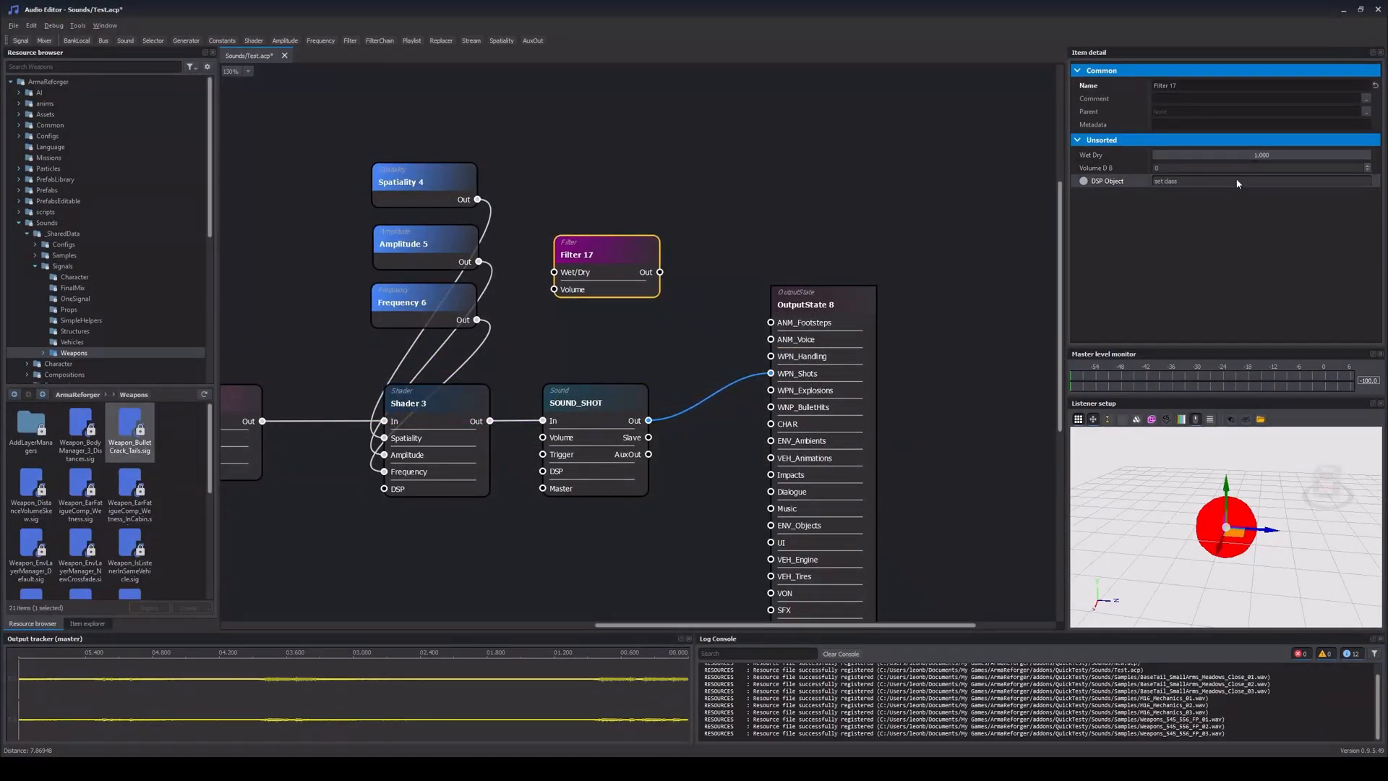
pyautogui.click(1261, 181)
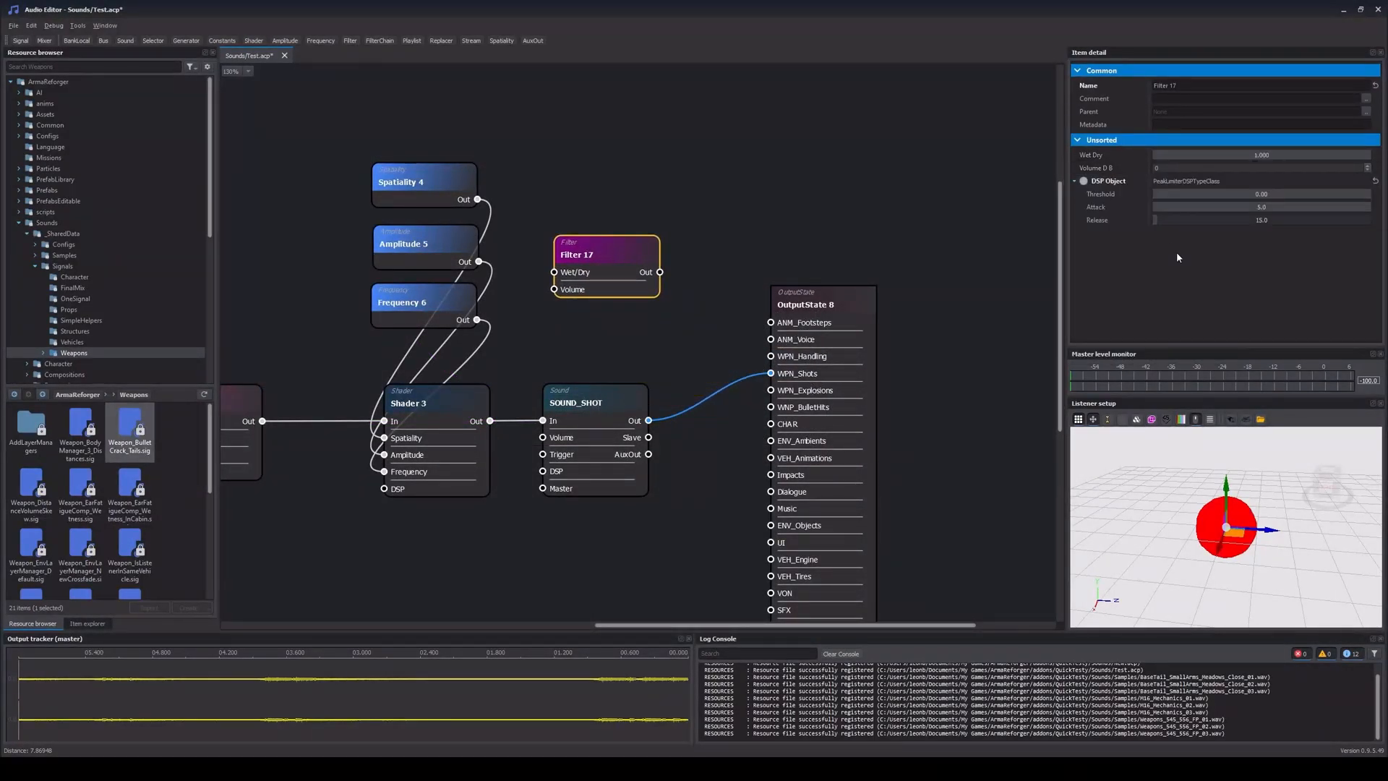